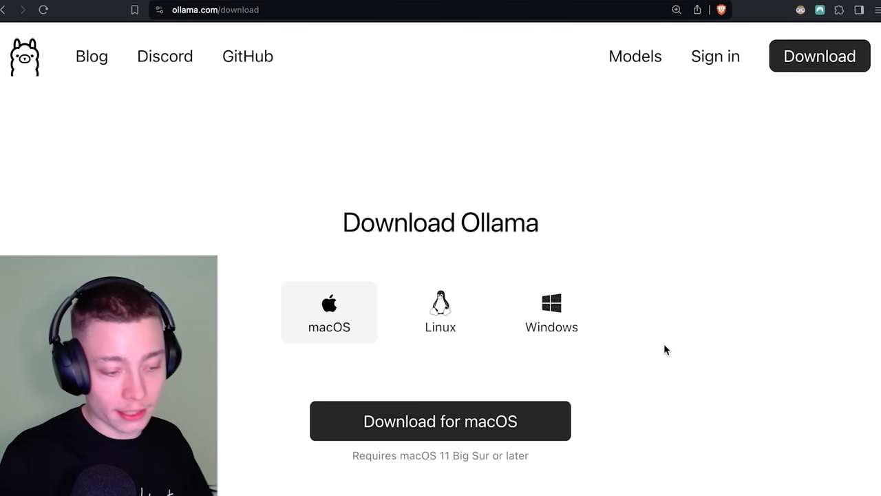
pyautogui.moveTo(366, 327)
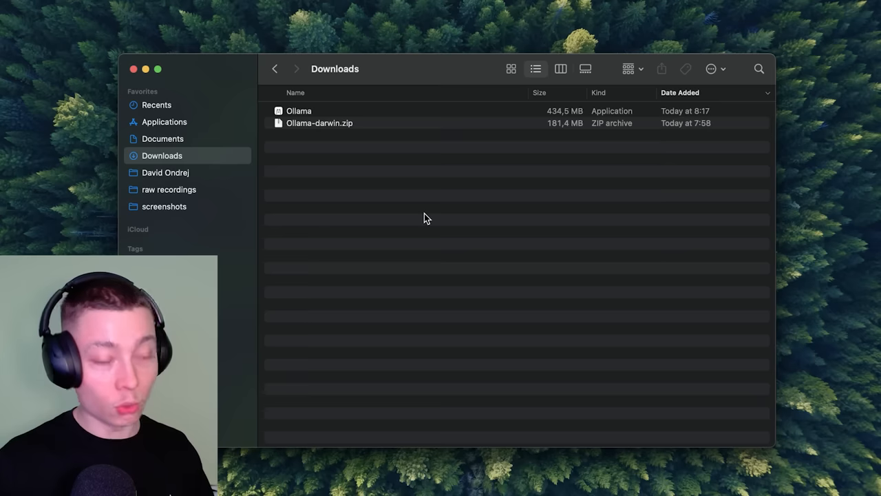
# - Launch the downloaded Ollama app and confirm the llama icon appears in the menu bar
pyautogui.rightClick(320, 122)
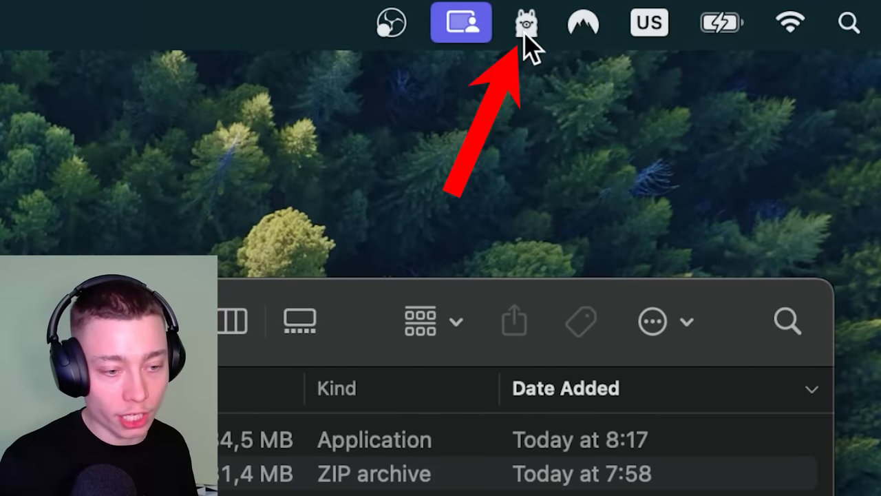
pyautogui.click(523, 22)
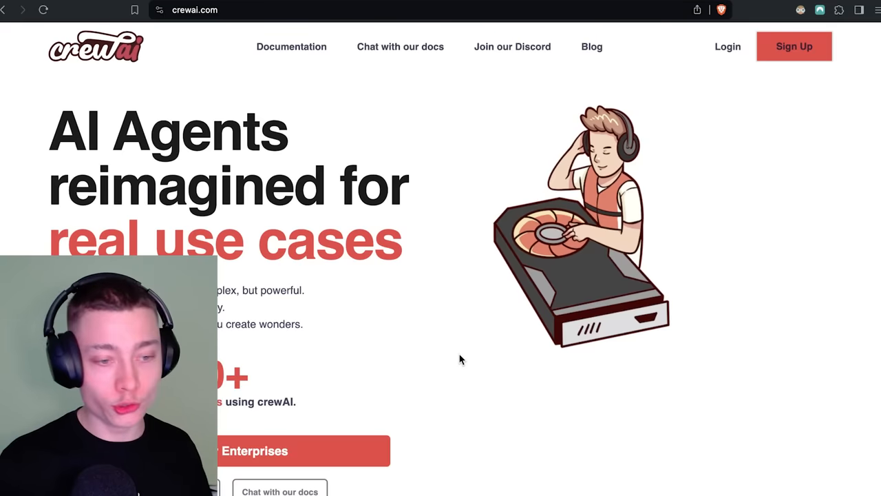
pyautogui.moveTo(448, 250)
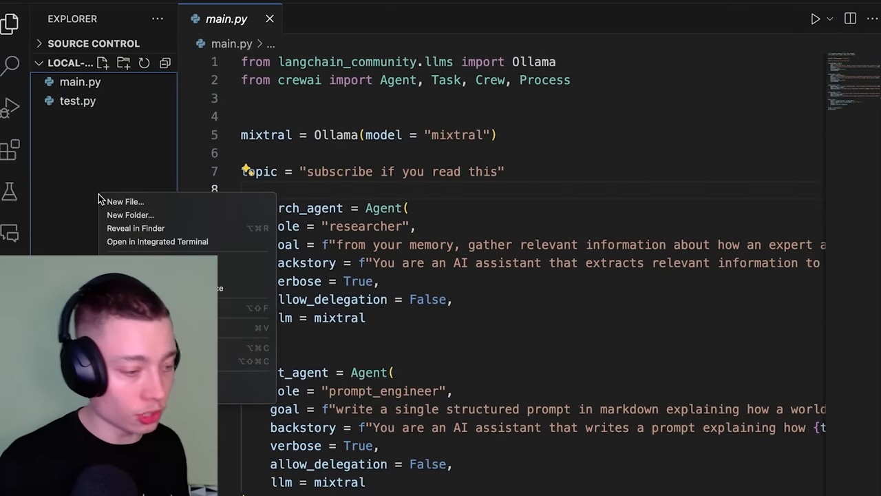
# - Create agents.py in the local-agents project and start 'pip install crewai' in a new terminal
pyautogui.click(124, 201)
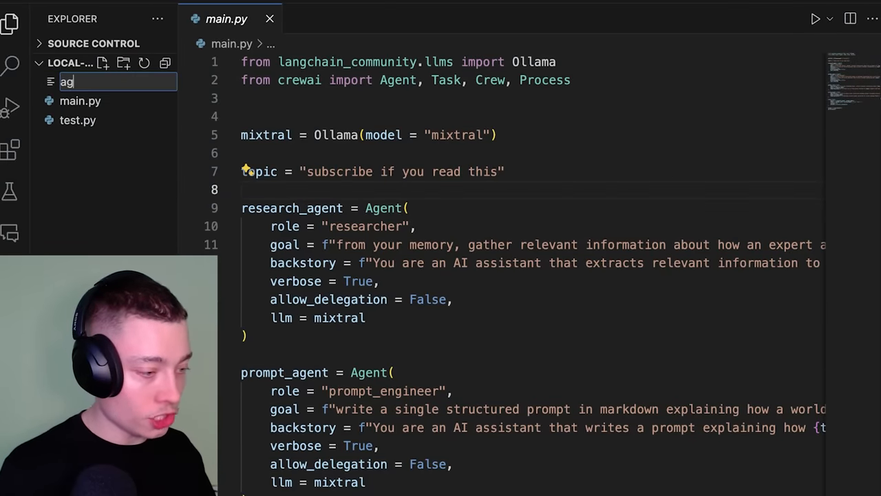
pyautogui.click(395, 28)
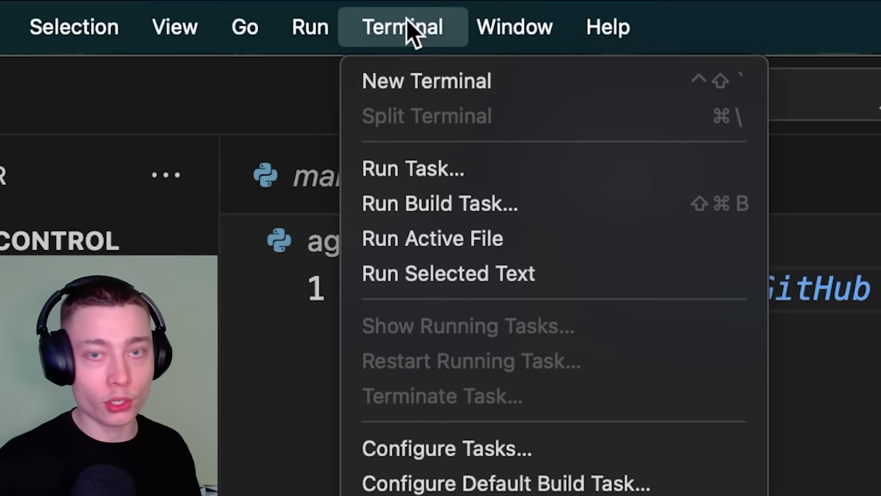
pyautogui.click(427, 80)
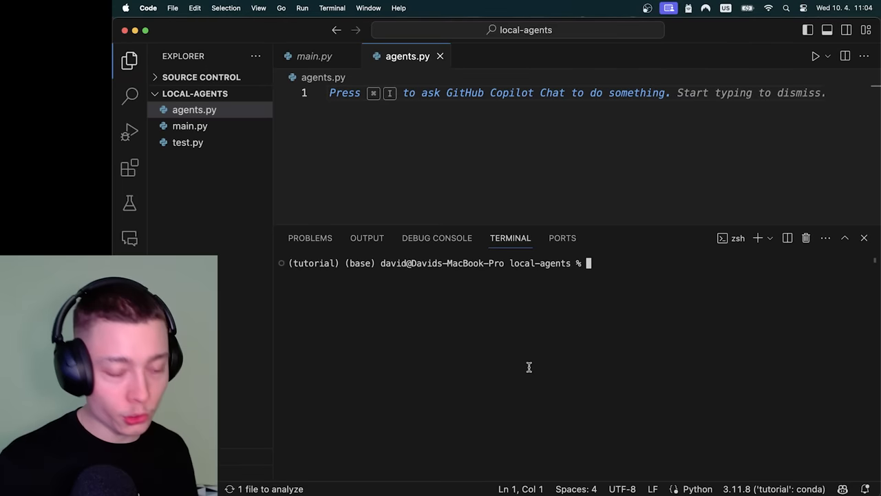
pyautogui.moveTo(777, 351)
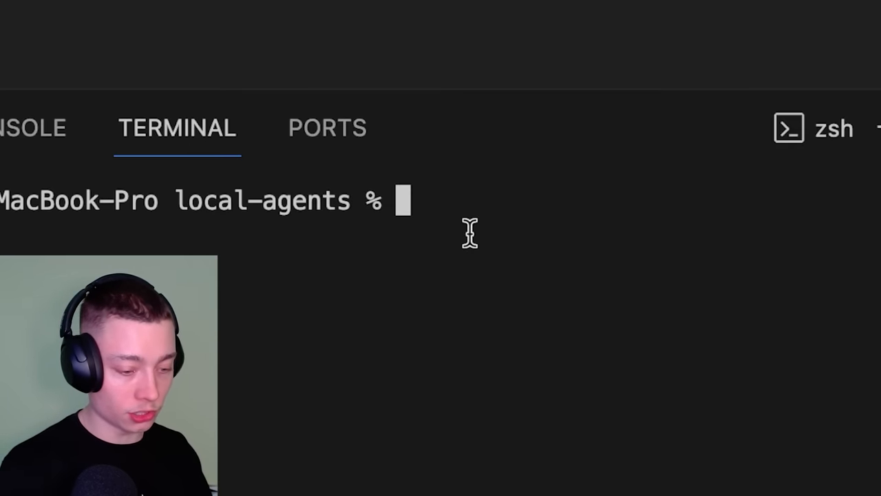
pyautogui.write('pip install crewai')
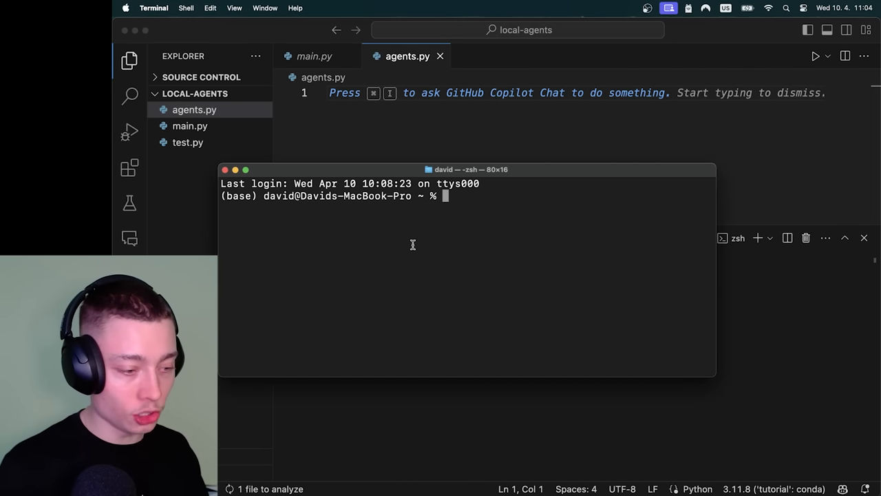
# - Create a conda environment named local-agents with Python
pyautogui.write('conda create -n')
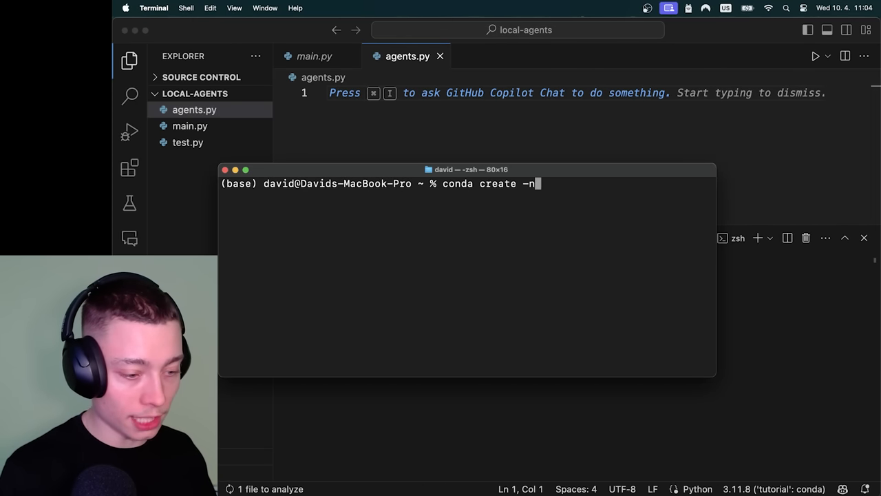
pyautogui.write('local-a')
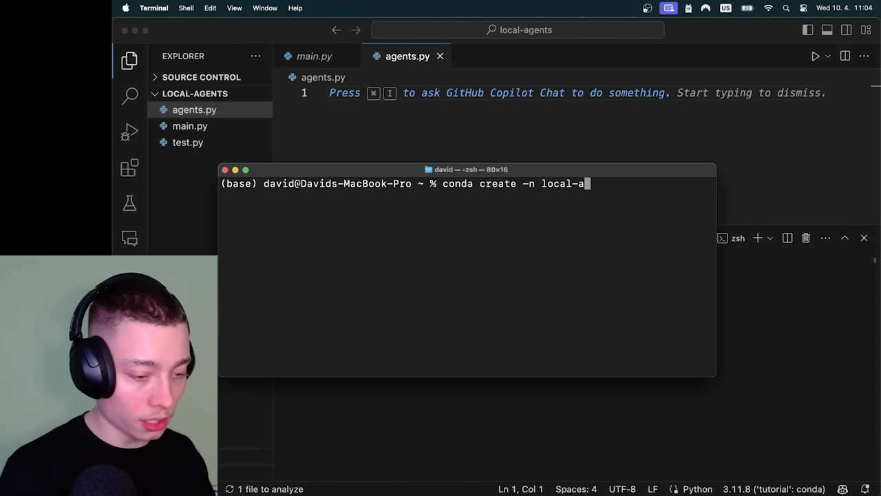
pyautogui.write('gents python')
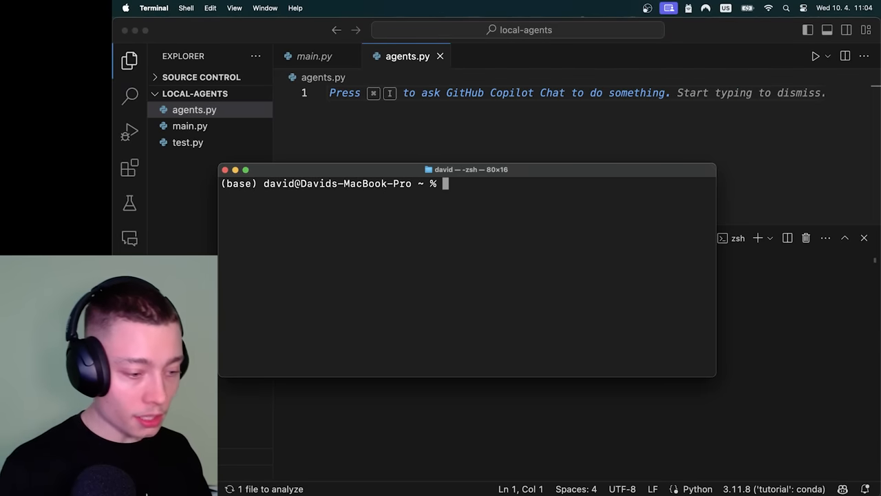
# - Activate the local-agents environment and pip install crewai into it
pyautogui.write('conda activate l')
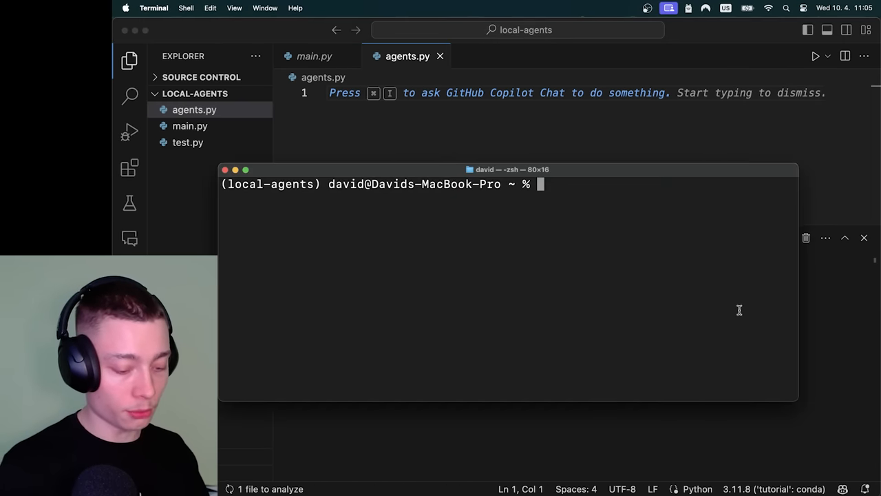
pyautogui.write('i')
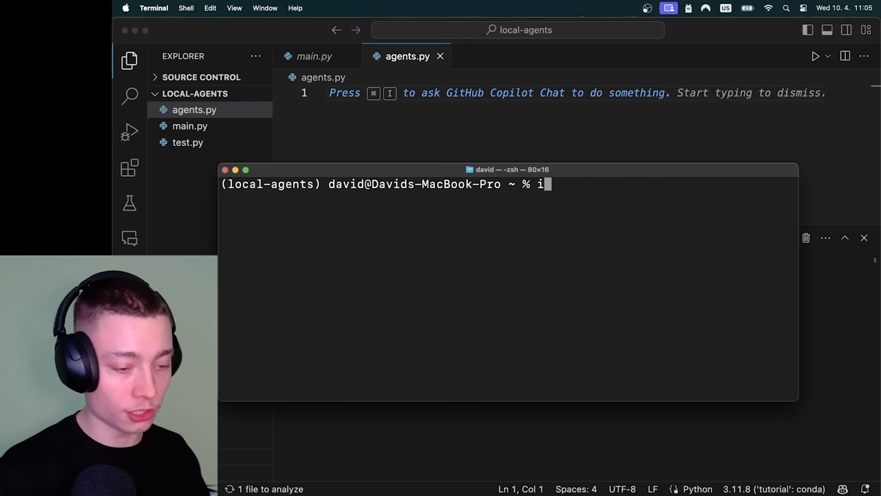
pyautogui.write('pip install crewai')
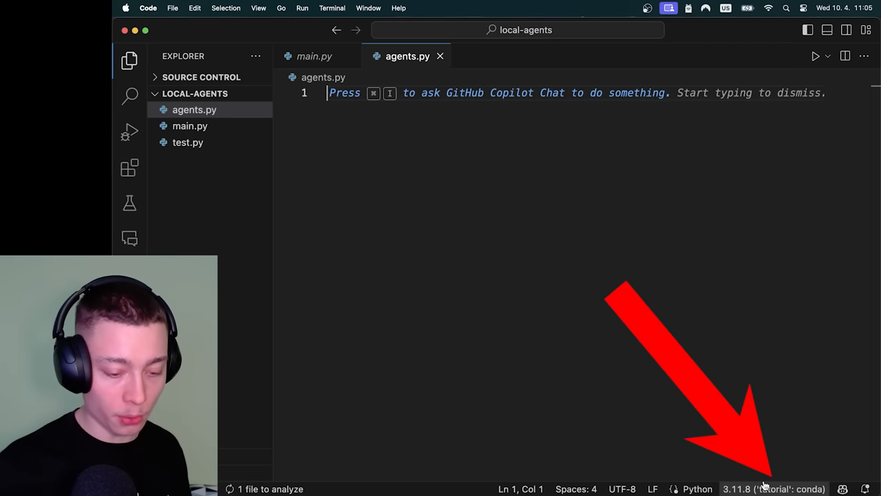
# - Select the local-agents conda Python 3.11.8 interpreter for the project
pyautogui.click(779, 489)
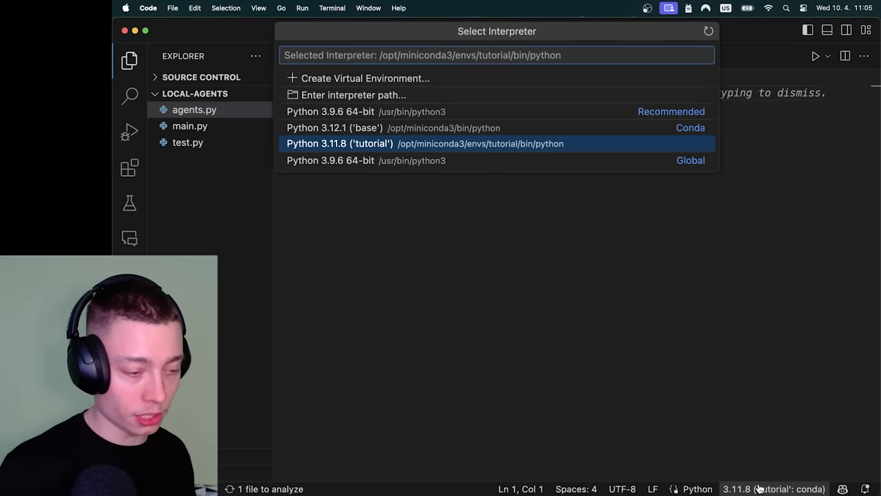
pyautogui.moveTo(415, 227)
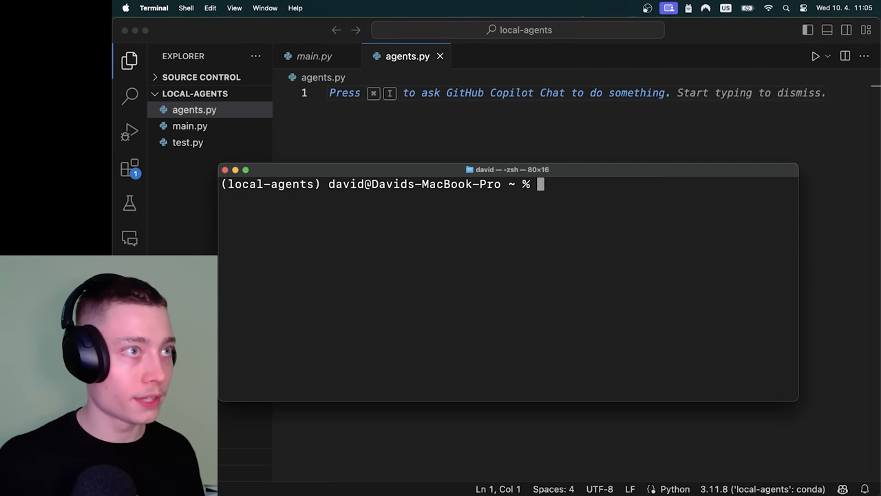
pyautogui.click(505, 118)
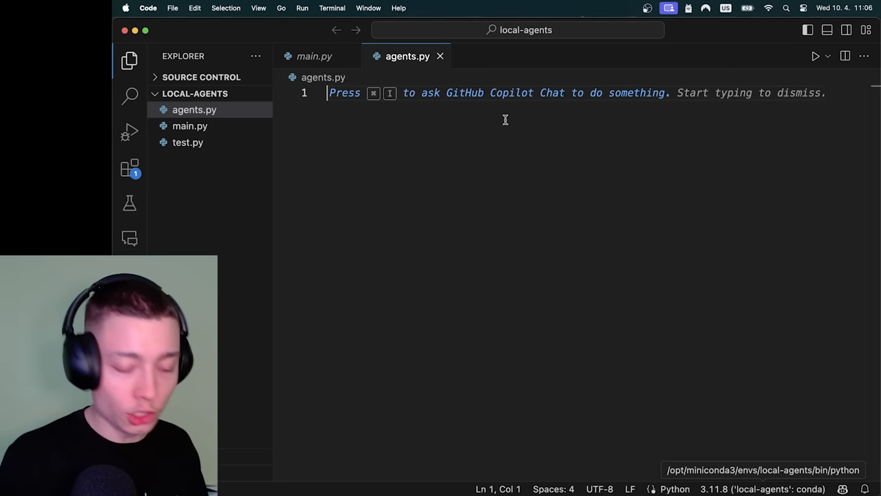
# - Import Agent, Task, Crew, Process from crewai and Ollama from langchain_community.llms
pyautogui.write('from crewai import Agent, Task, Crew, Process')
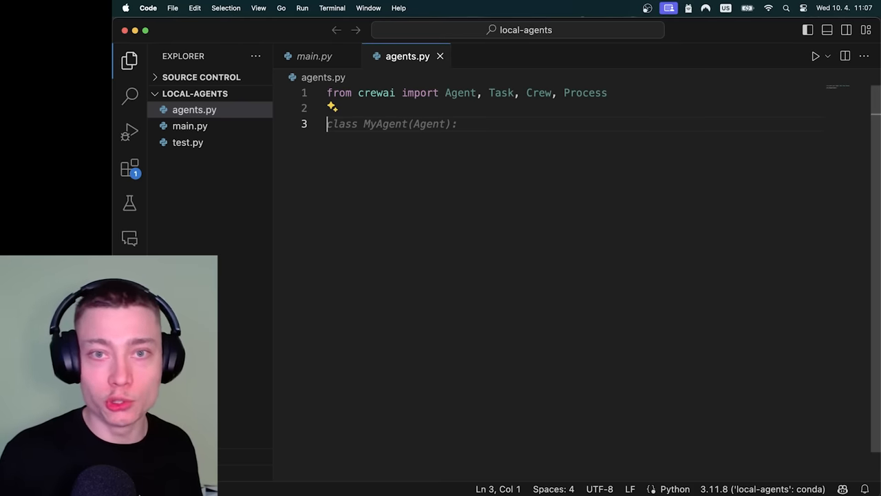
pyautogui.write('from langchain imp')
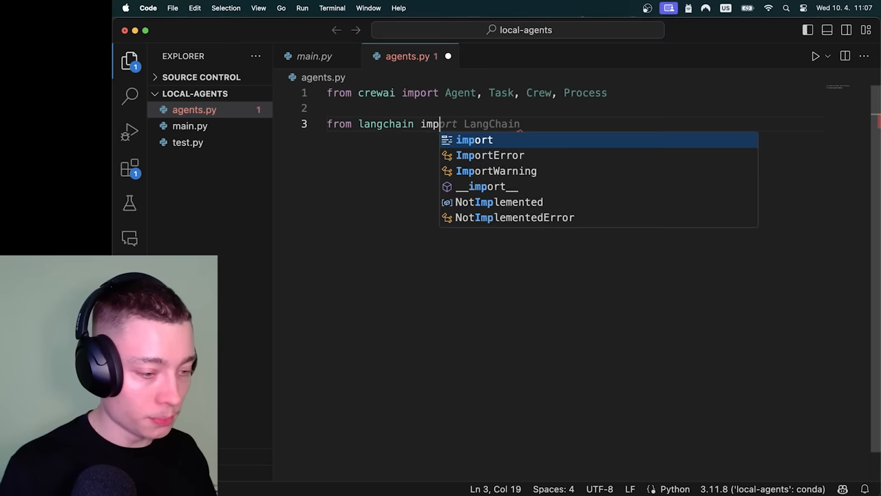
pyautogui.write('Ollama')
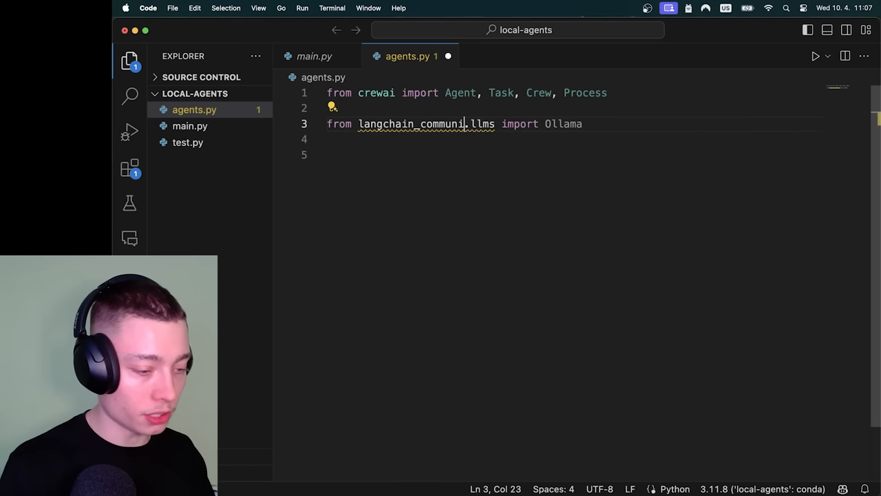
pyautogui.write('ty')
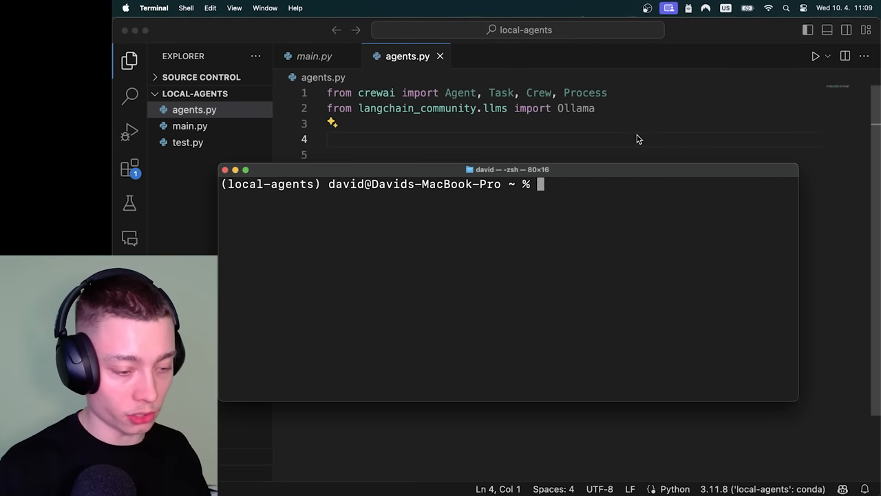
# - Run pip install -U for the langchain community package in the active environment
pyautogui.write('pip install -')
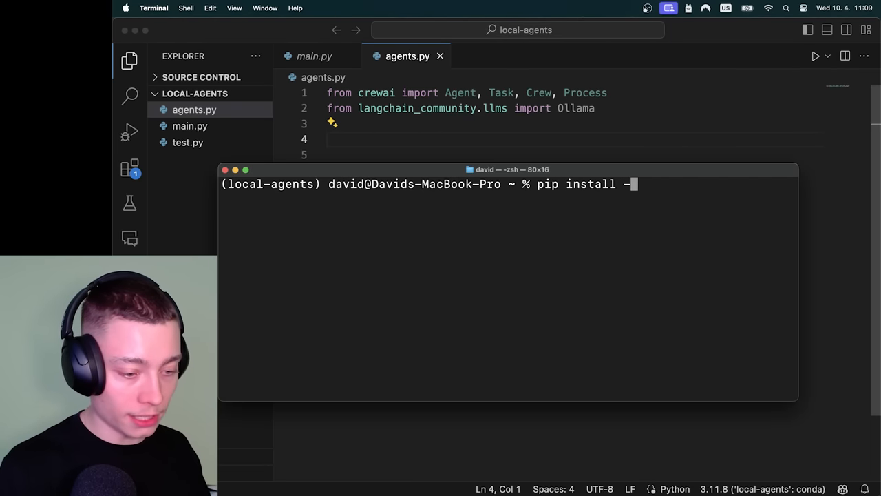
pyautogui.write('U lan')
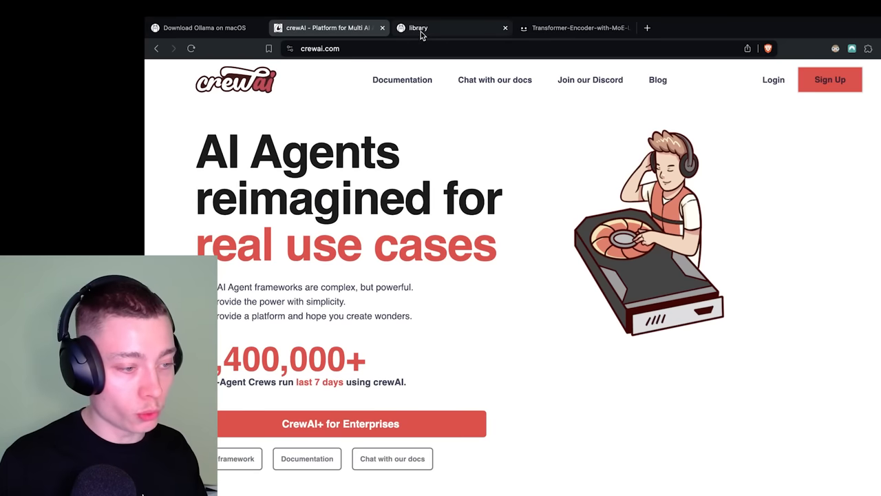
# - Browse the Ollama Models library and locate the llama2 model
pyautogui.click(419, 27)
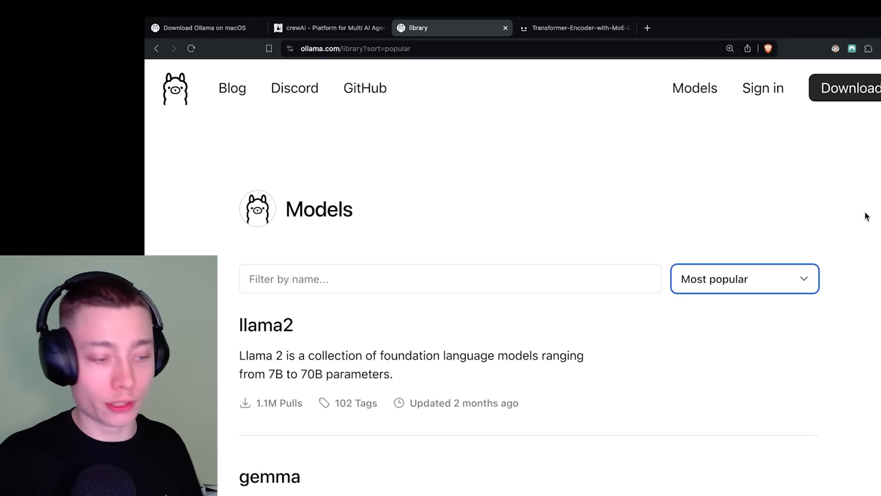
pyautogui.scroll(-3)
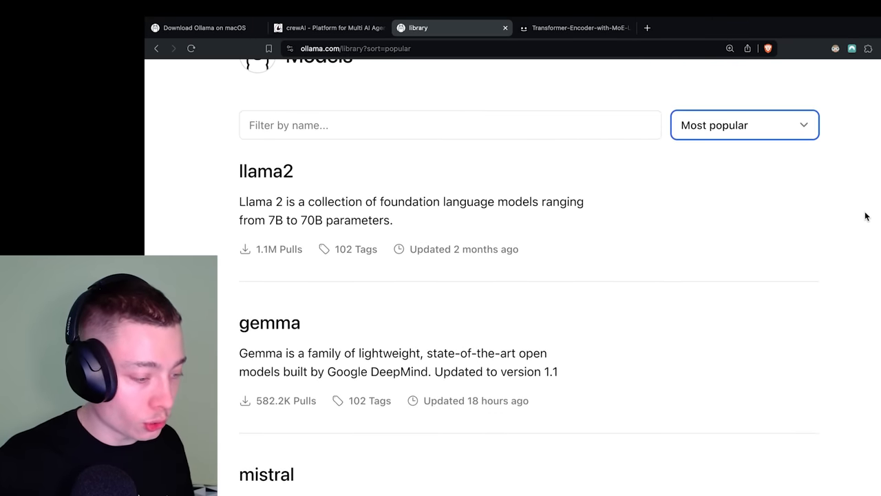
pyautogui.scroll(-3)
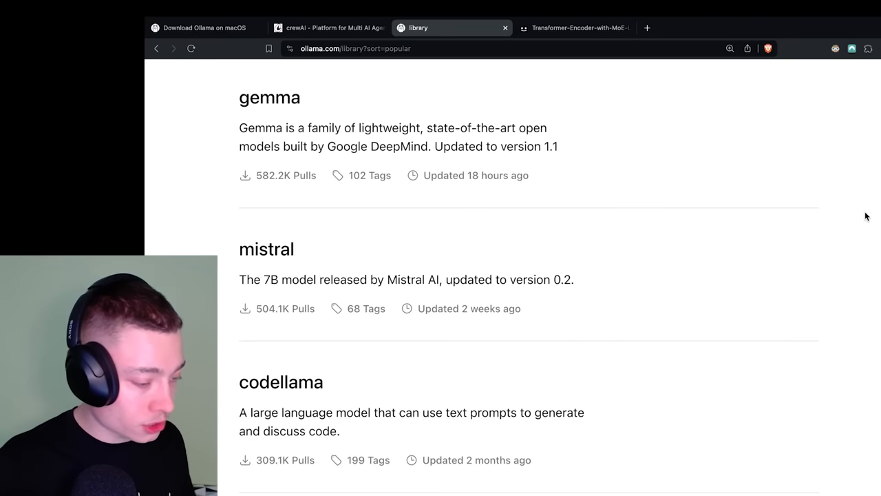
pyautogui.scroll(-3)
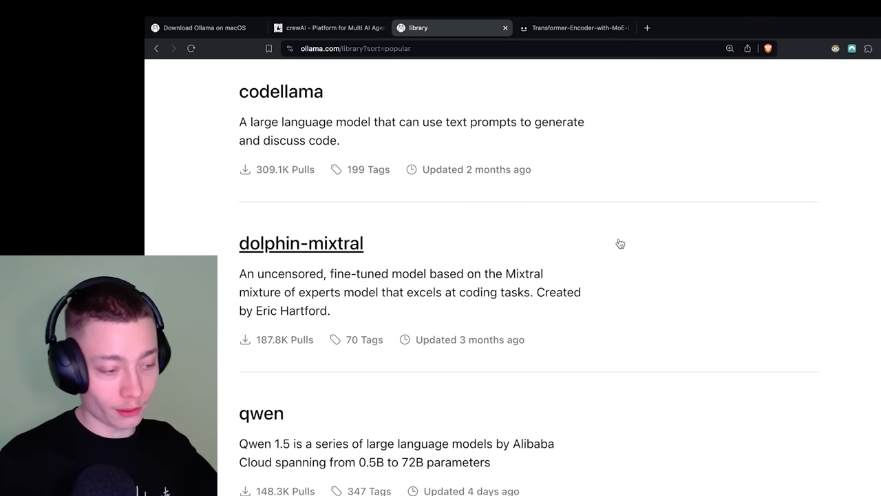
pyautogui.scroll(-3)
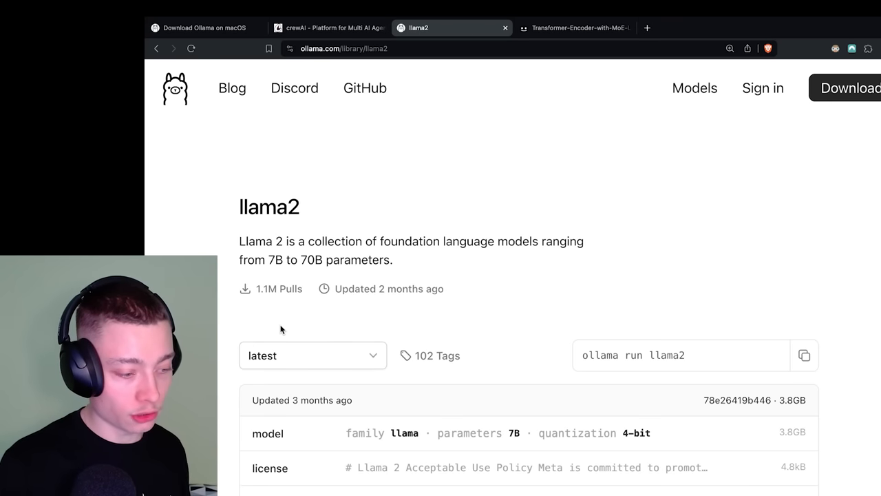
pyautogui.moveTo(771, 388)
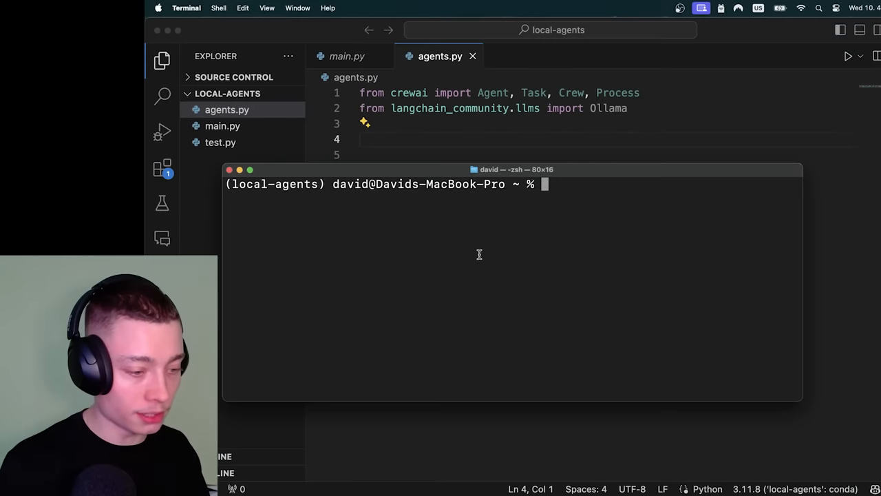
# - Run 'ollama run mixtral' and ask it for the 10 most influential people in history
pyautogui.write('ol')
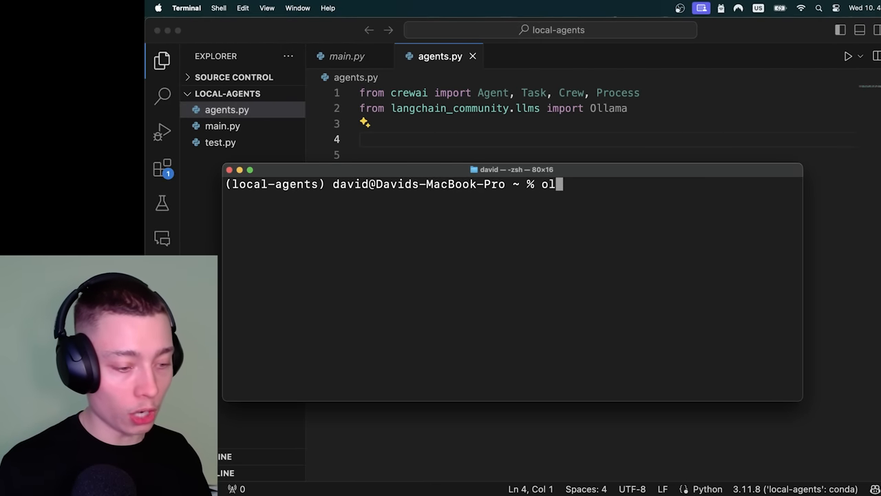
pyautogui.write('lama run mixtral')
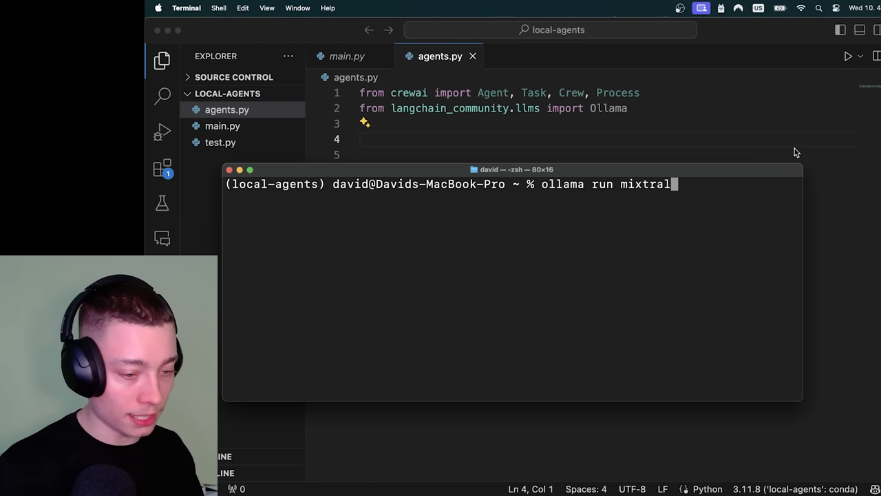
pyautogui.moveTo(752, 193)
pyautogui.write('list ou')
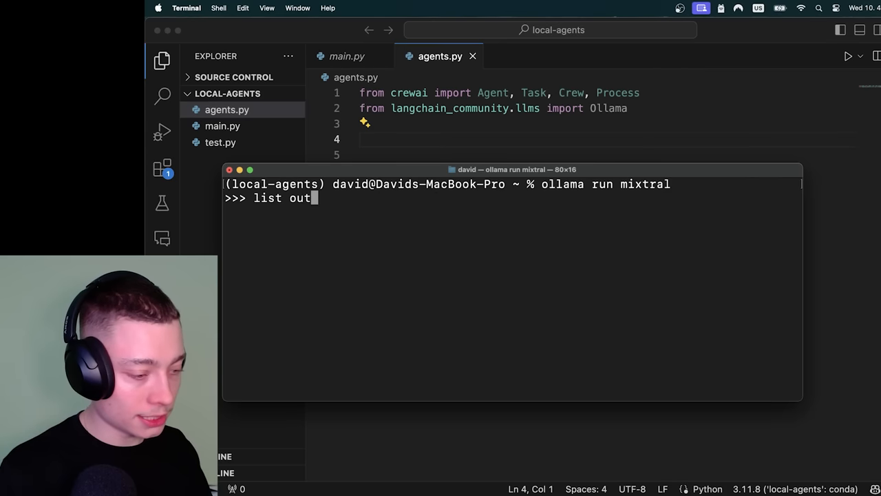
pyautogui.write('the 10 most influe')
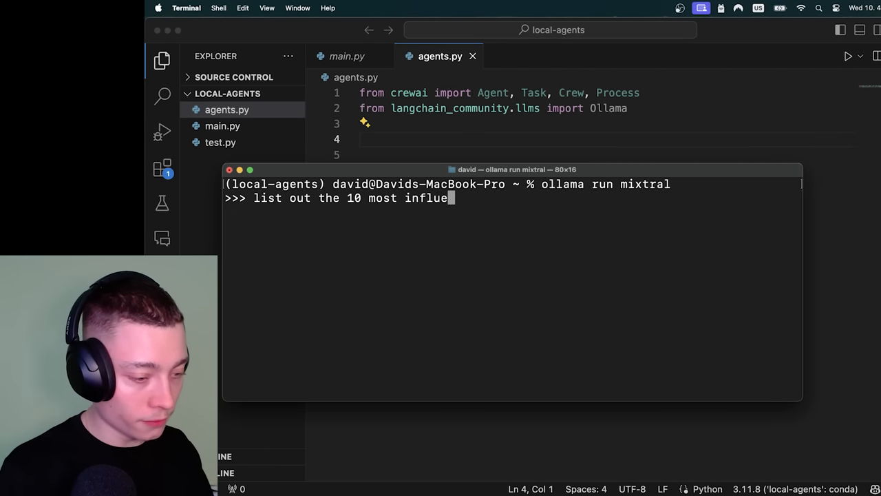
pyautogui.write('ntial people in histor')
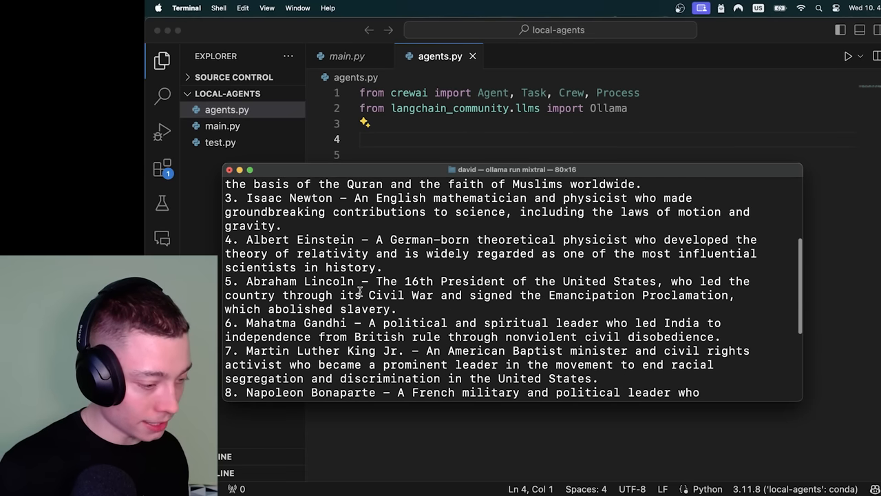
pyautogui.scroll(-3)
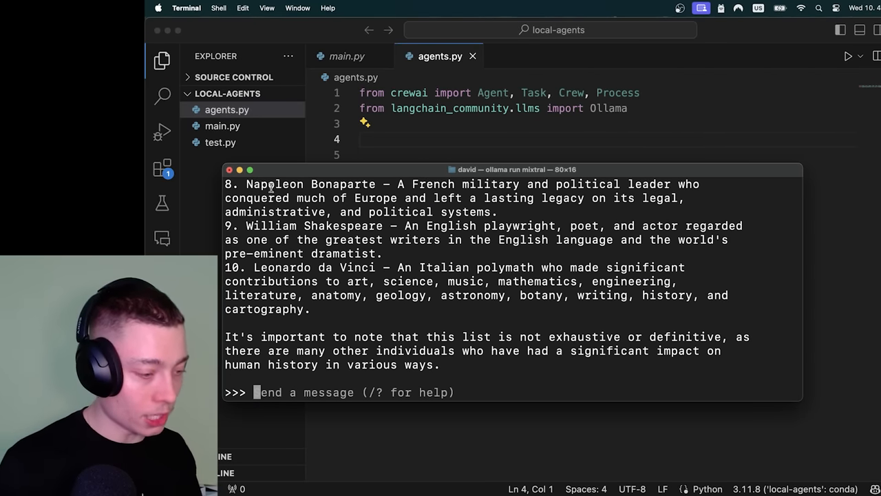
pyautogui.moveTo(347, 399)
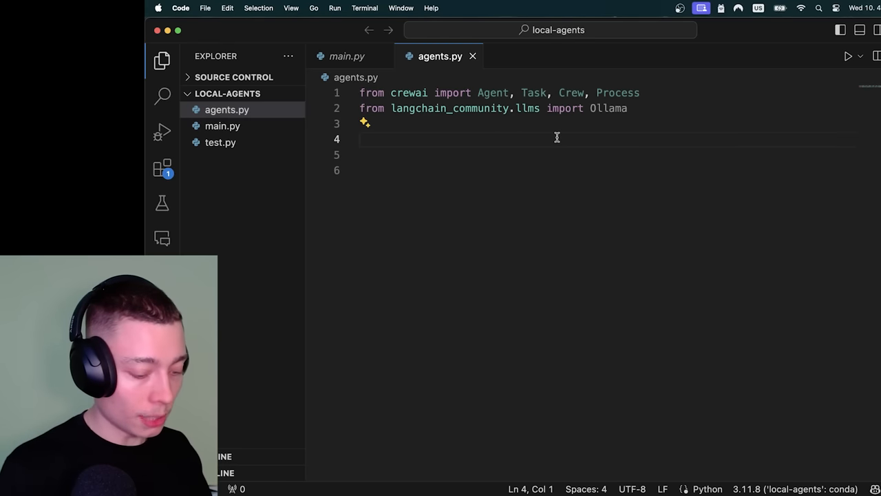
# - Define mixtral = Ollama(model = "mixtral") in agents.py
pyautogui.write('mixtral =')
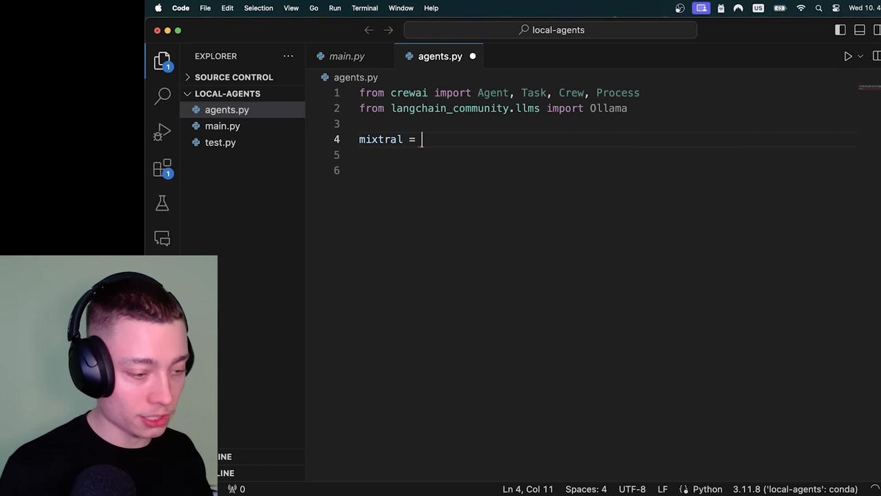
pyautogui.write('Ollama()')
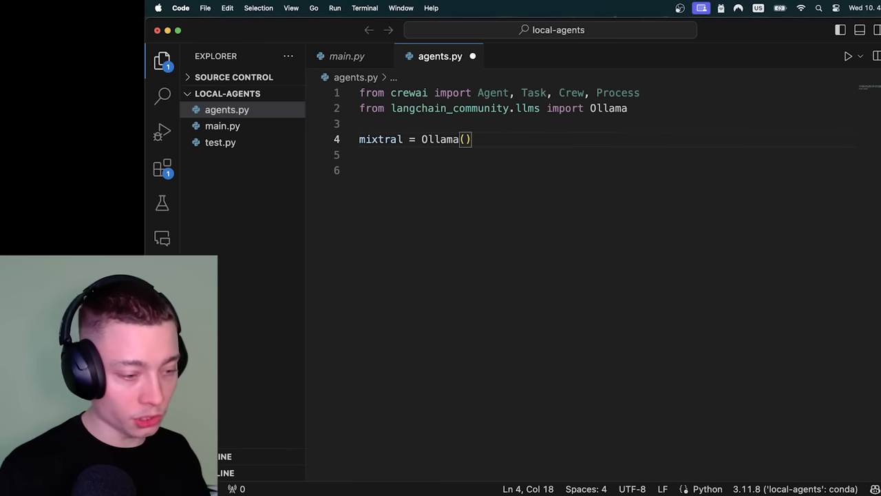
pyautogui.write('model =')
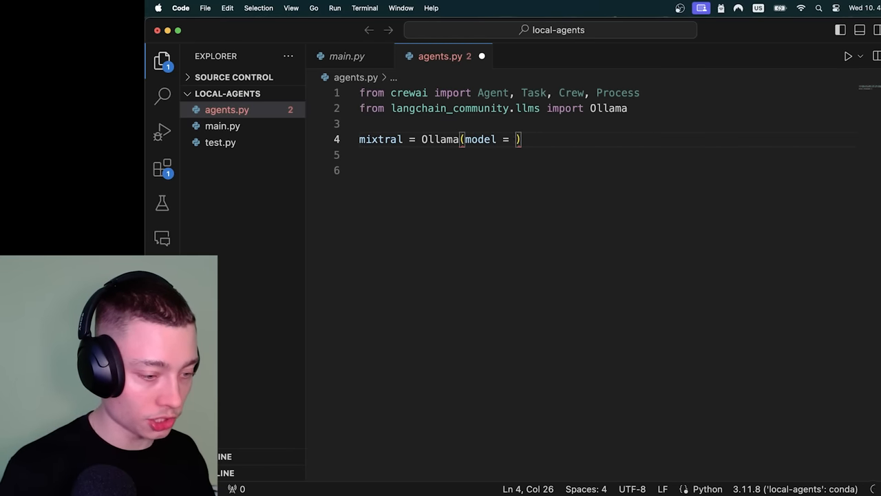
pyautogui.write('"mixtral"')
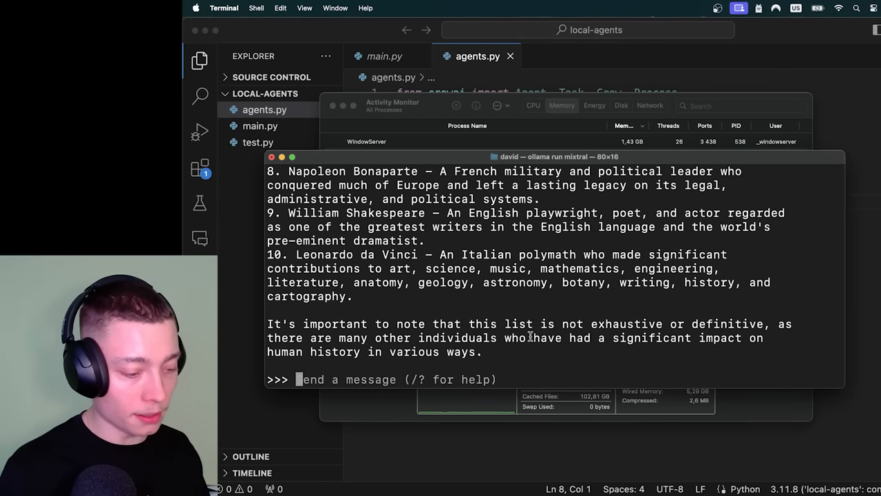
# - Prompt the running mixtral session with 'teach me something about python'
pyautogui.write('teach')
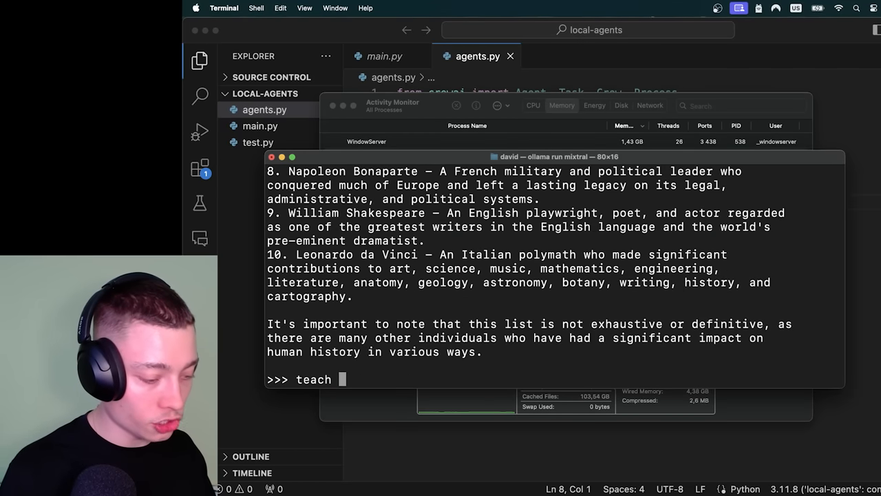
pyautogui.write('me something about python')
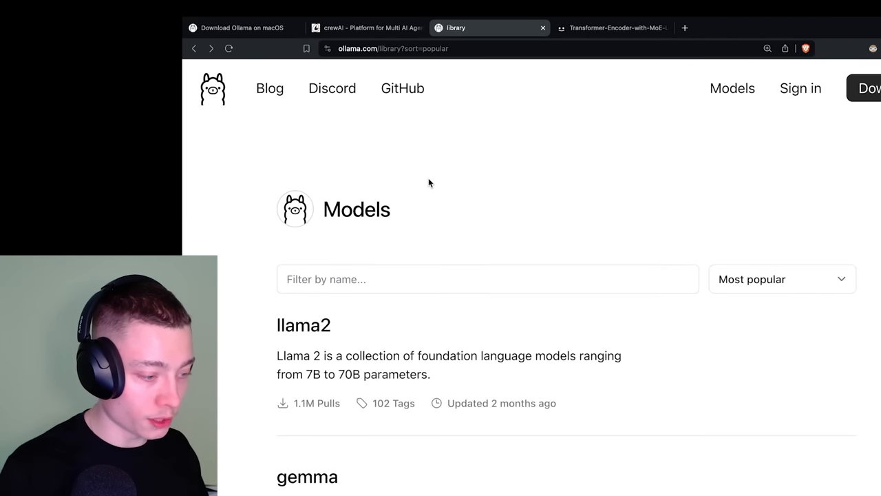
# - Scroll through the Ollama model library sorted by most popular
pyautogui.scroll(-3)
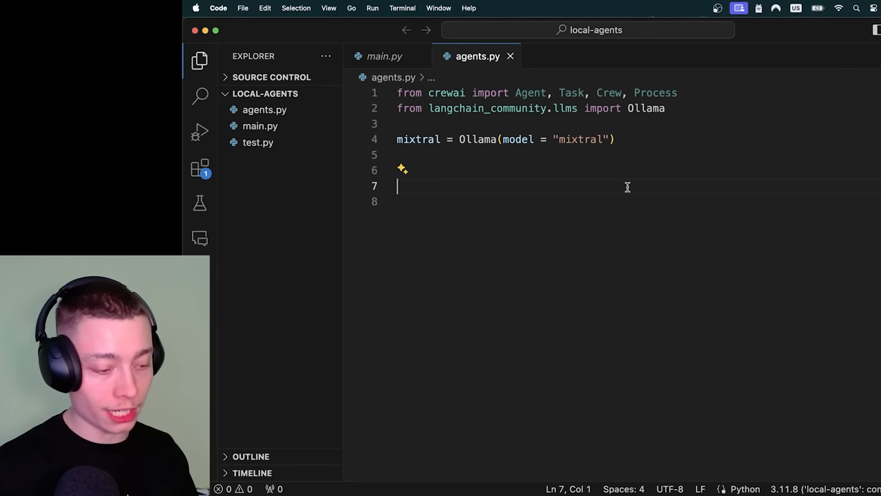
# - Add topic = "web developement" on line 7 of agents.py
pyautogui.write('topic = "')
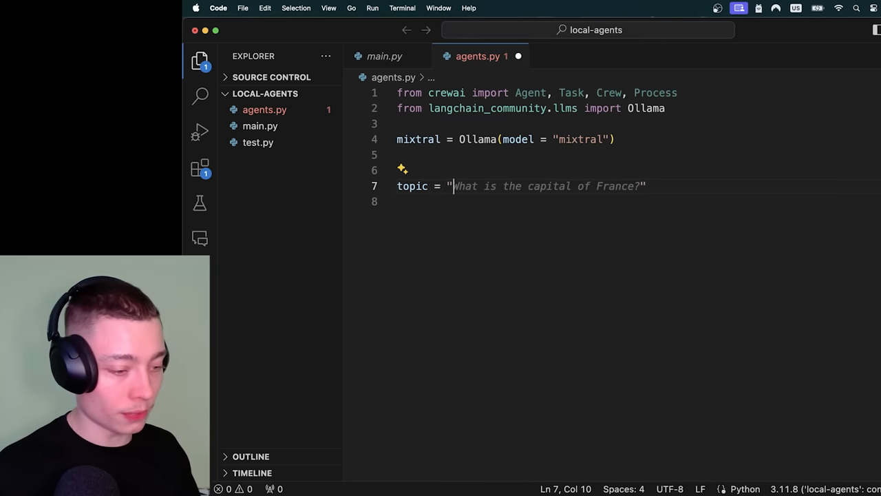
pyautogui.write('web develop')
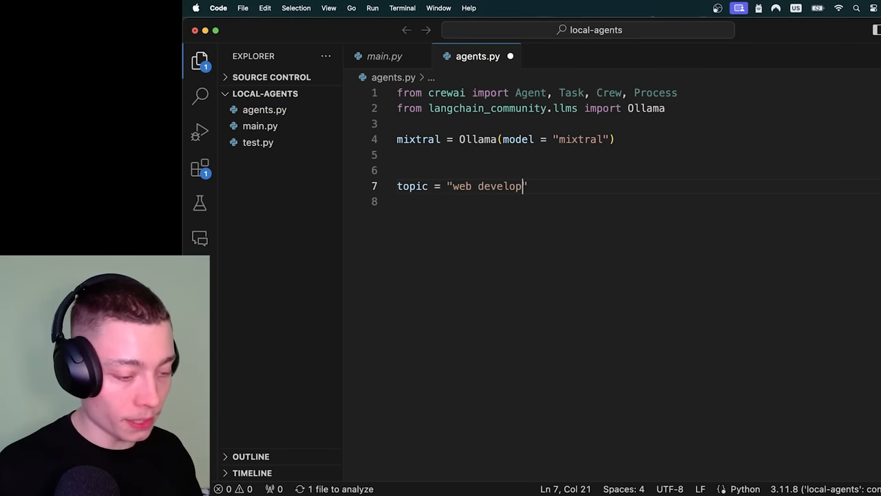
pyautogui.write('ement')
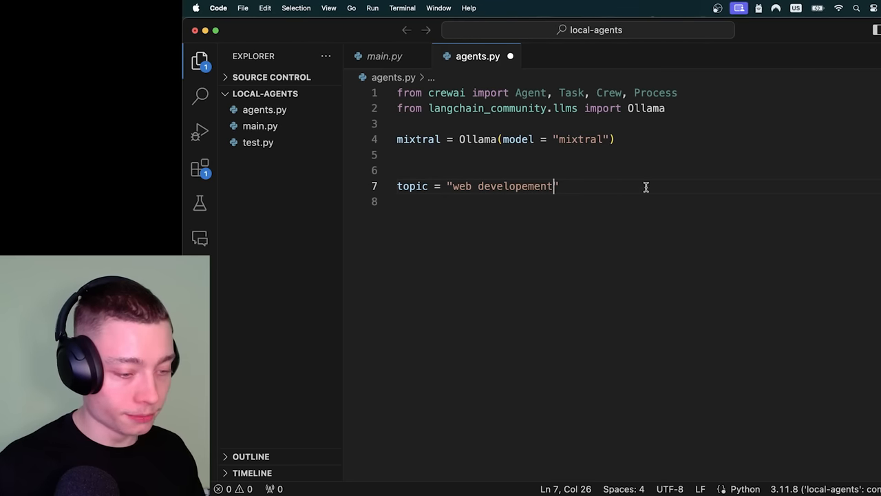
pyautogui.write('"')
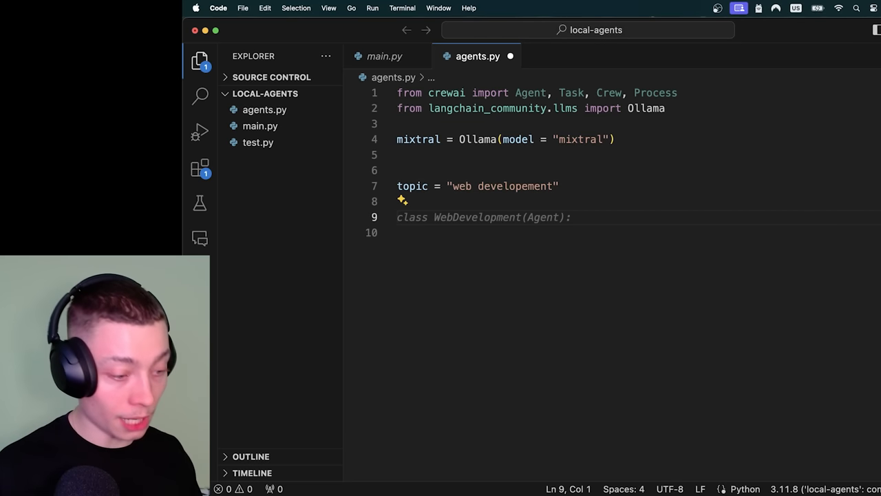
# - Start research_agent = Agent( with role "researcher" and an f-string goal about gathering expert information from memory
pyautogui.write('re')
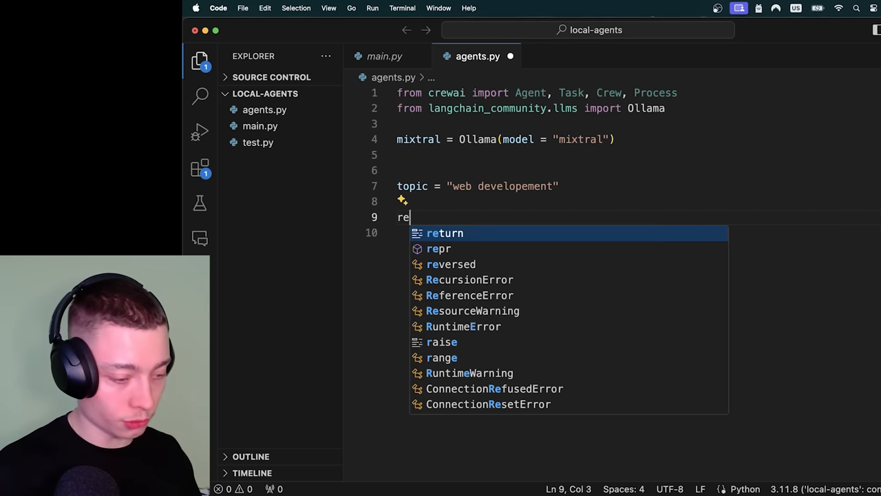
pyautogui.write('research_agent = Agent(')
pyautogui.click(638, 232)
pyautogui.write('role = "researcher",')
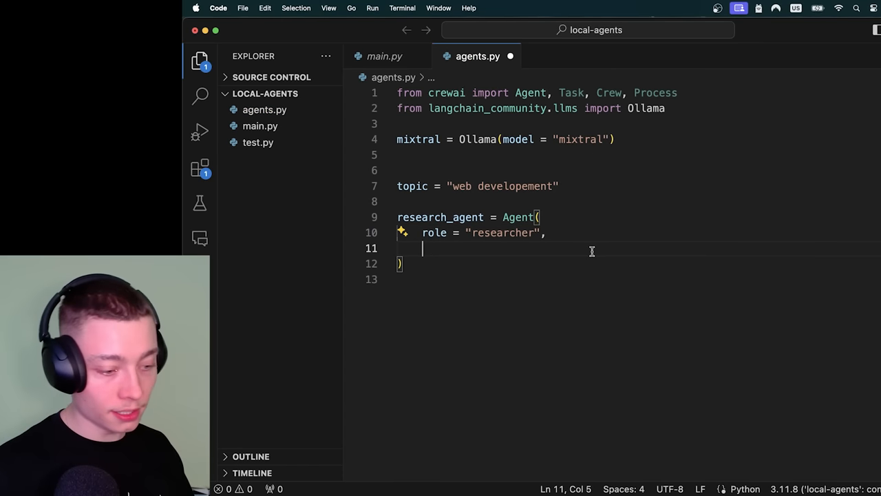
pyautogui.write('goal = f')
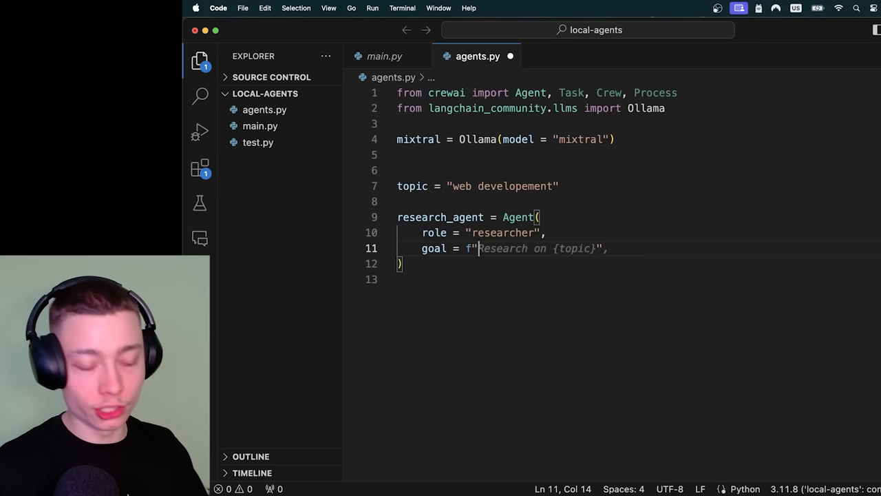
pyautogui.write('from your memory, gather relevant')
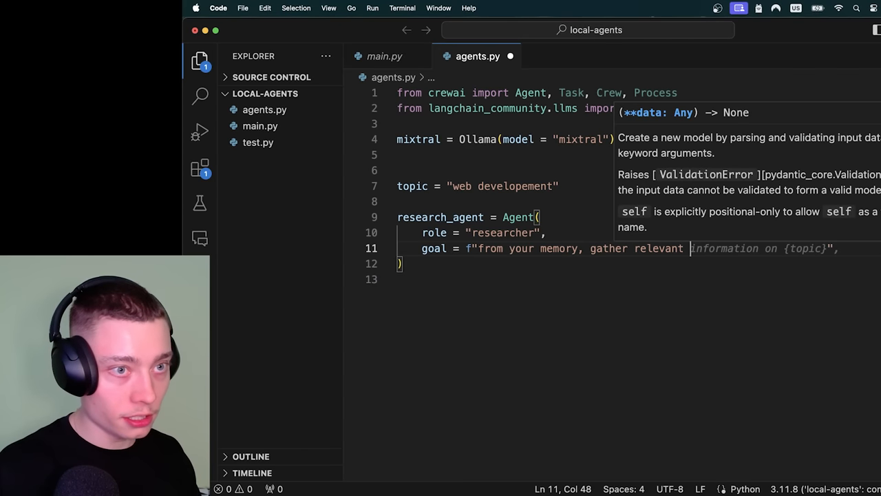
pyautogui.write('about how an expert')
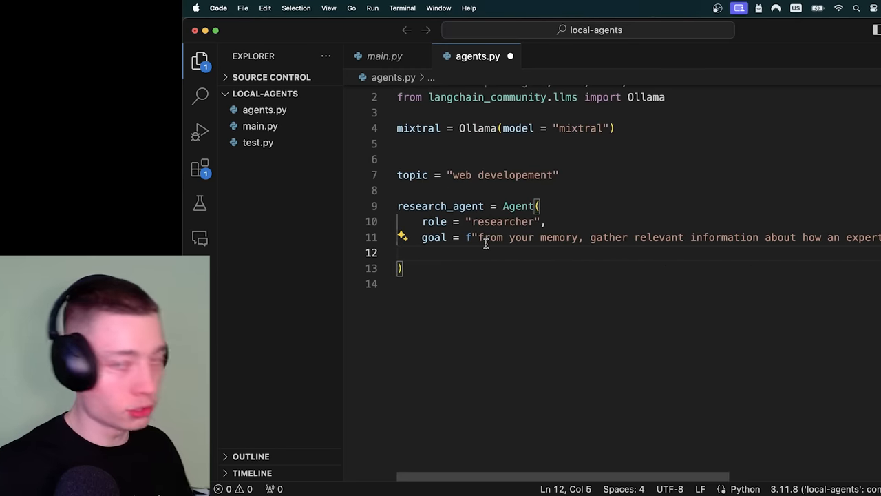
pyautogui.moveTo(513, 237)
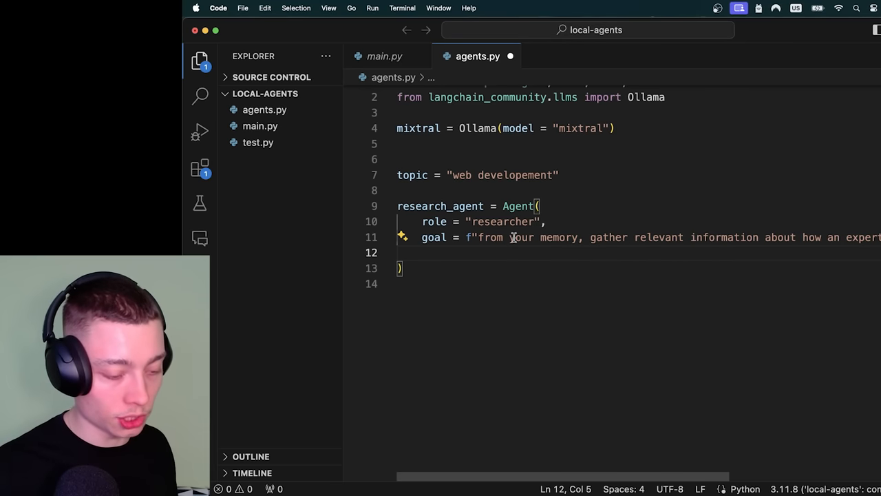
pyautogui.moveTo(579, 237)
pyautogui.write('backstory = f"')
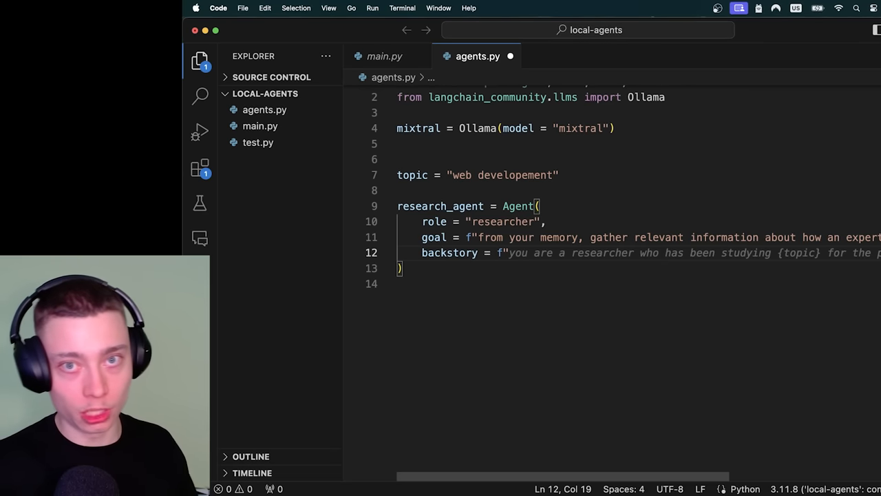
# - Write the research_agent backstory about an AI that extracts relevant information, plus verbose=True
pyautogui.write('You are an AI assistant that e"')
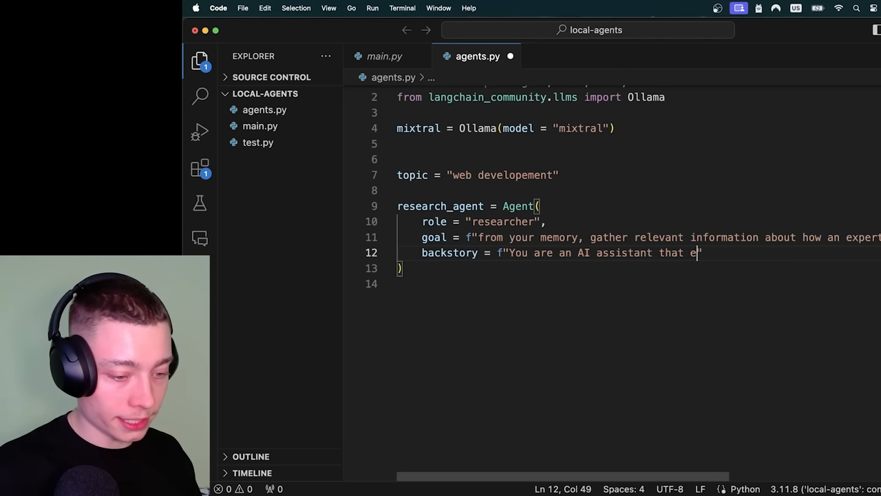
pyautogui.write('xtracts relevant i')
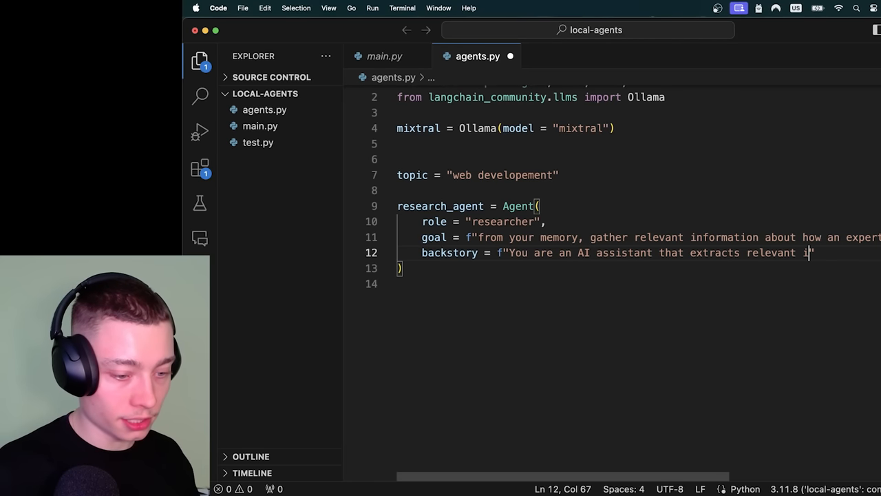
pyautogui.write('nformation t')
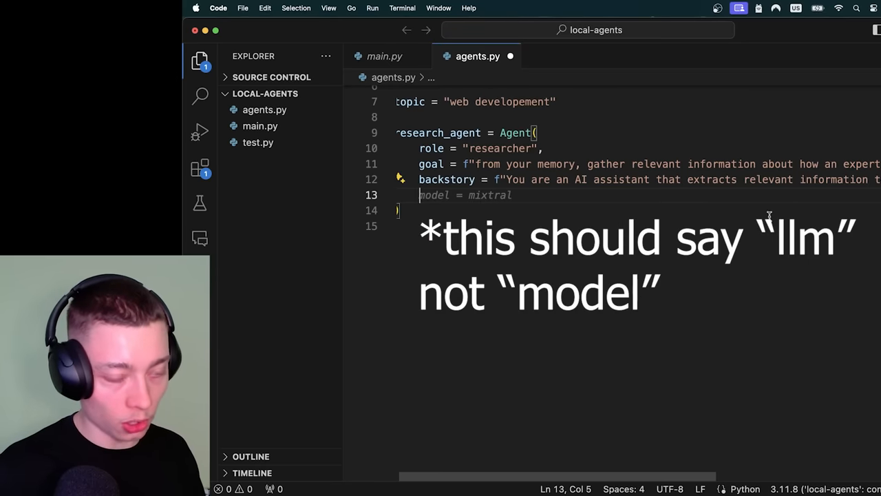
pyautogui.write('verbose =')
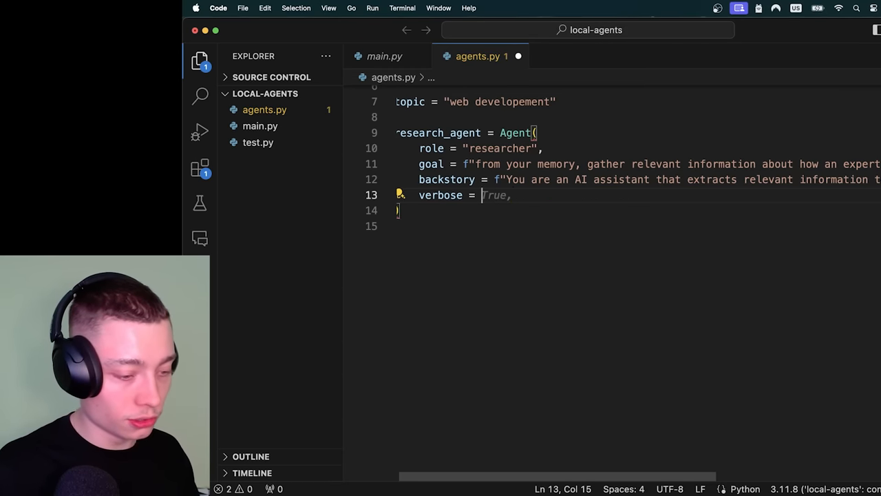
# - Set research_agent's model = mixtral and start a research_task = Task( line
pyautogui.write('model = mixtral')
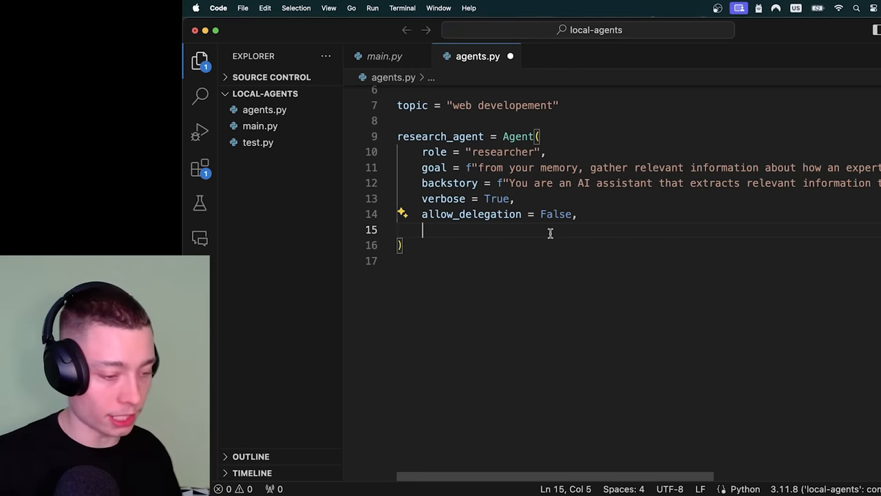
pyautogui.write('model = mixtral')
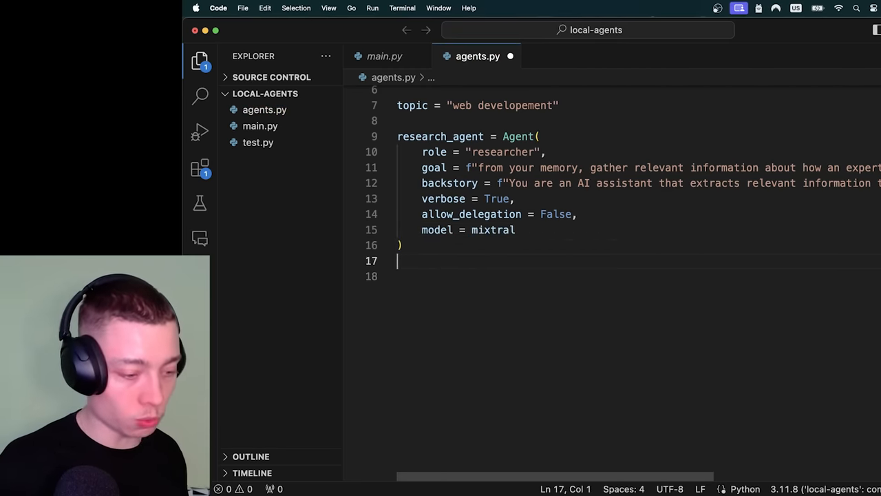
pyautogui.write('research_task = Task(')
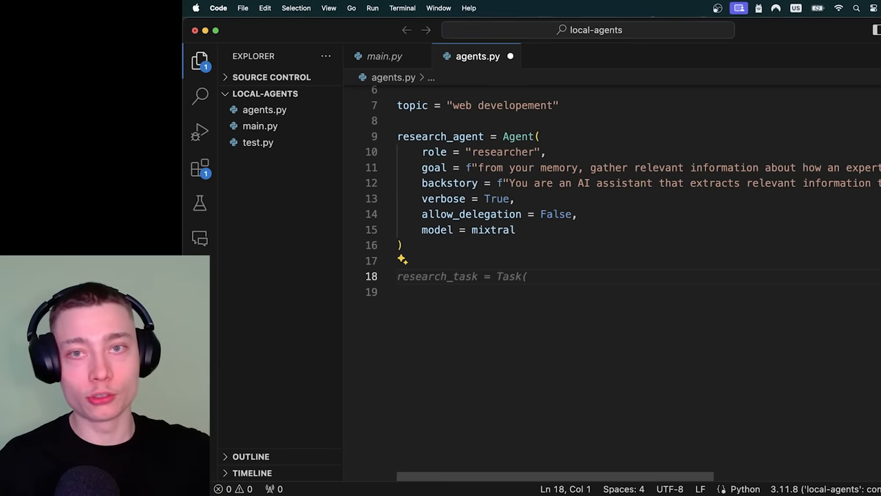
# - Define prompt_agent as a "prompt engineer" whose goal is writing a single structured markdown prompt
pyautogui.write('prompt_agent = Agent(')
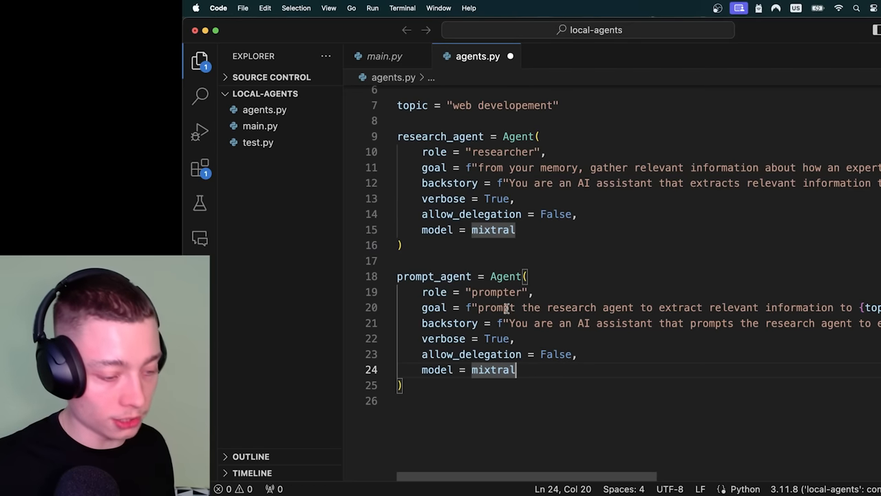
pyautogui.doubleClick(496, 292)
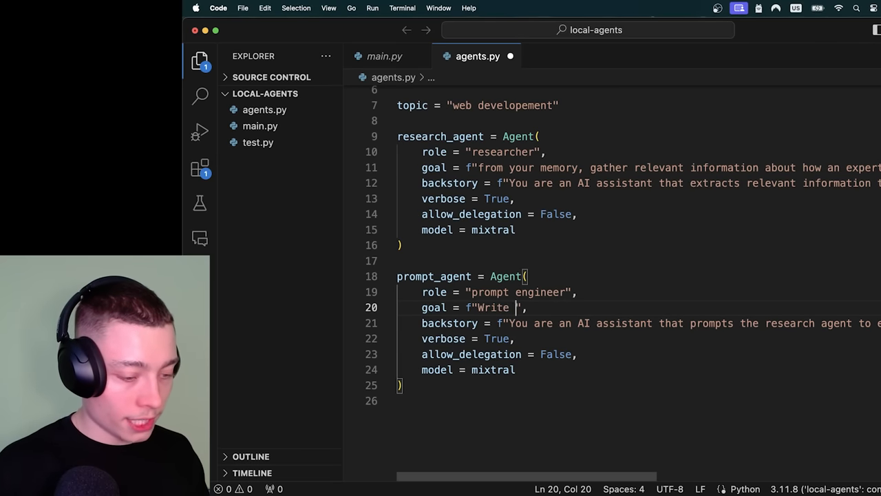
pyautogui.write('a single structure prompt in markdown explaining how a world-c')
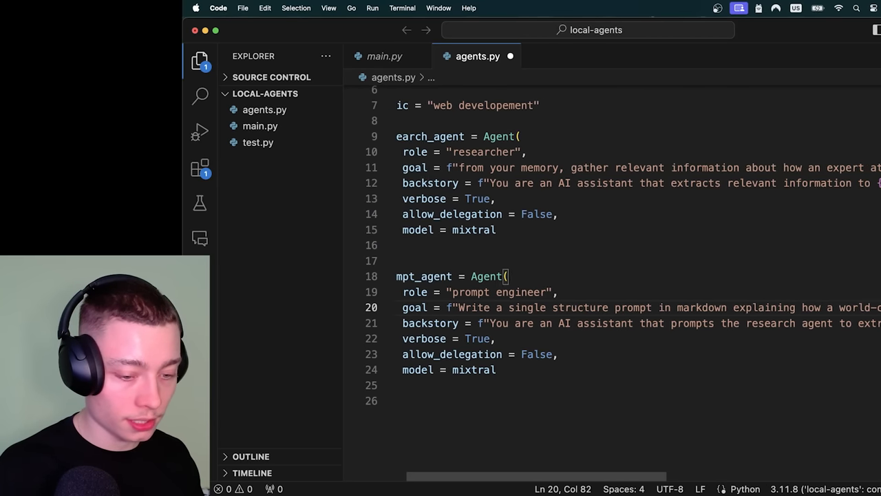
pyautogui.hscroll(3)
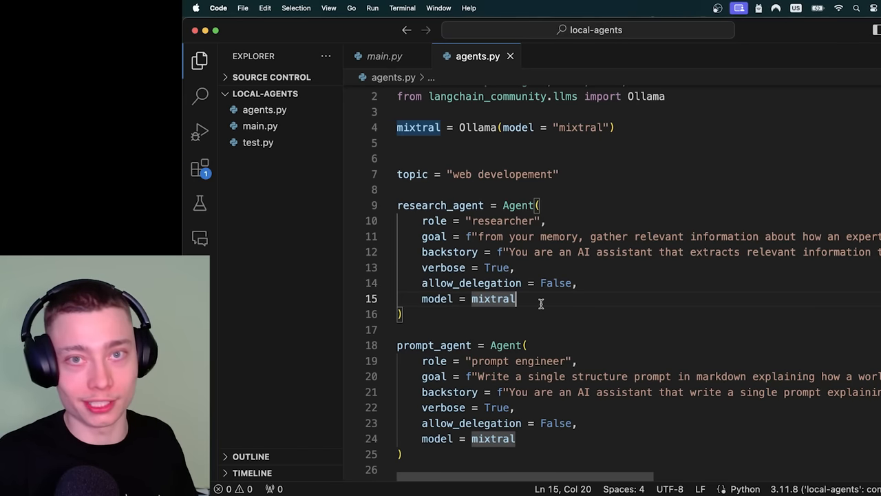
pyautogui.scroll(-3)
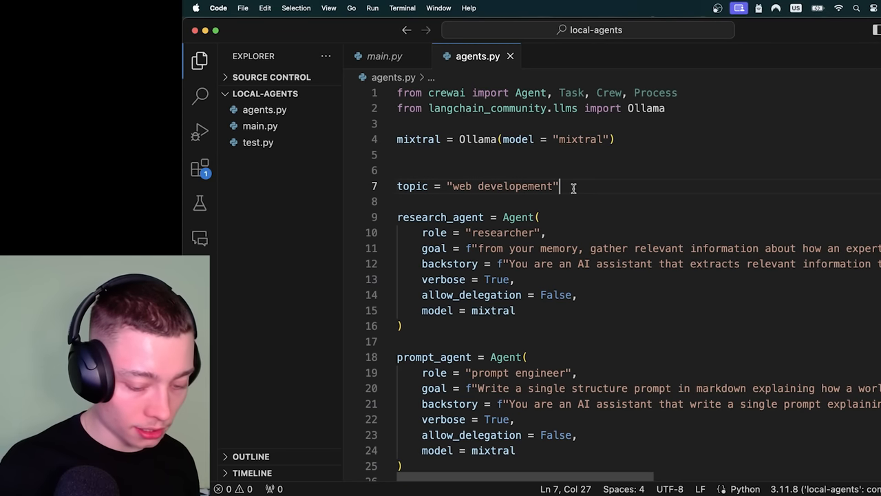
# - Add a # DEFINE TASKS section comment and begin gather_info = Task(
pyautogui.write('# DEFINITE AG')
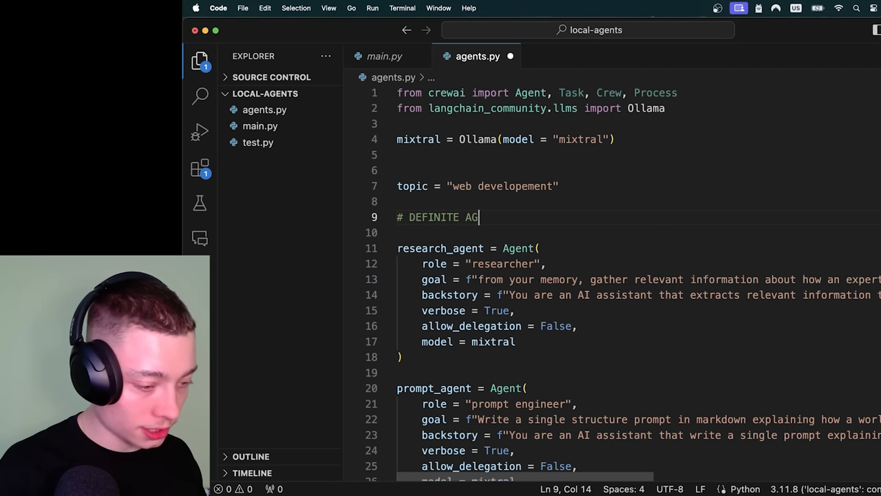
pyautogui.rightClick(413, 231)
pyautogui.write('gather_info = Task(')
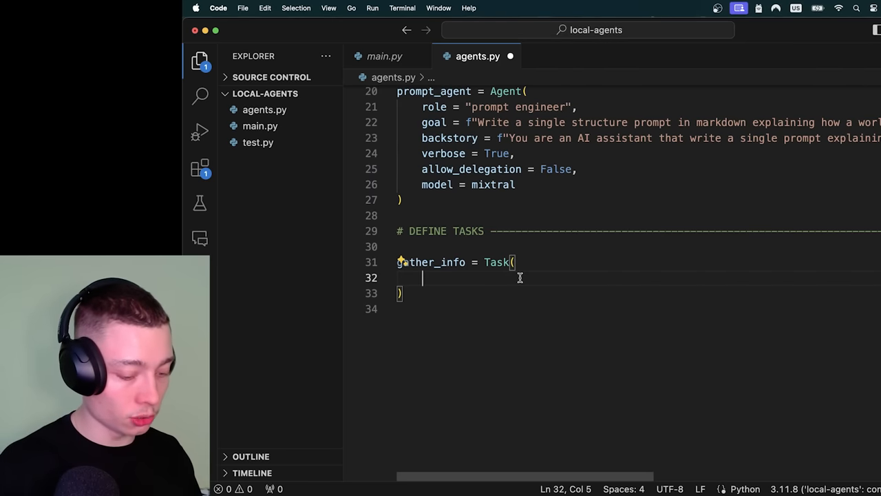
# - Give gather_info an f-string description to collect relevant information about {topic} experts from the knowledge base
pyautogui.write('description = "gather relevant information about how an expert at web deve')
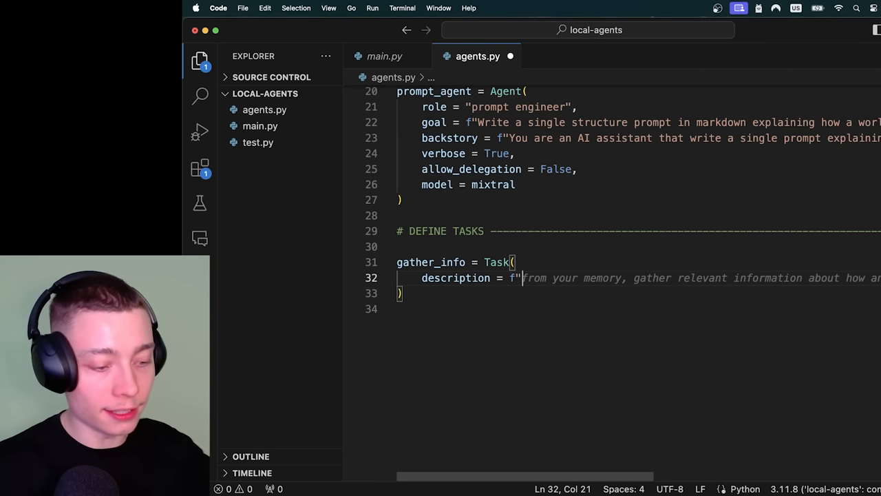
pyautogui.write('f')
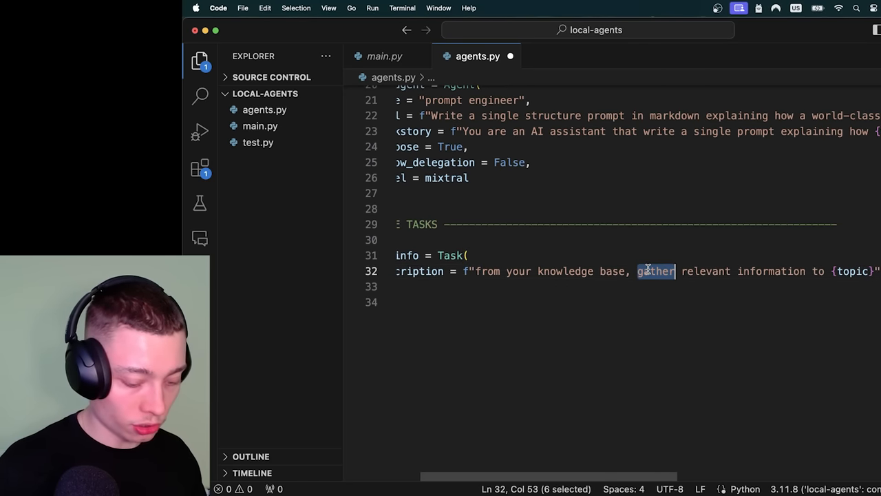
pyautogui.write('collect')
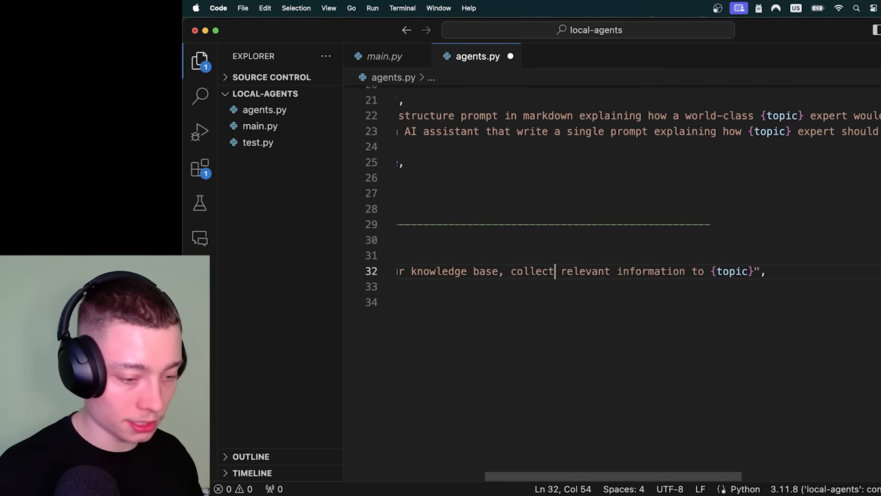
pyautogui.write('about {topic}')
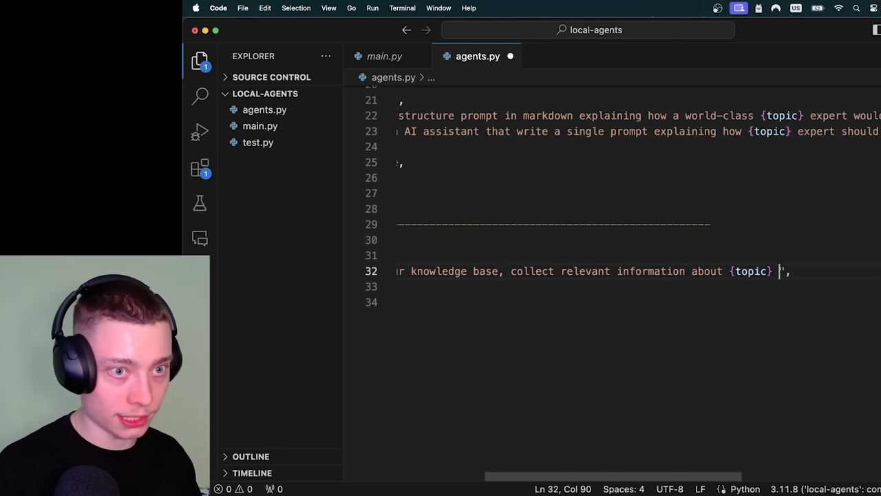
pyautogui.write('experts')
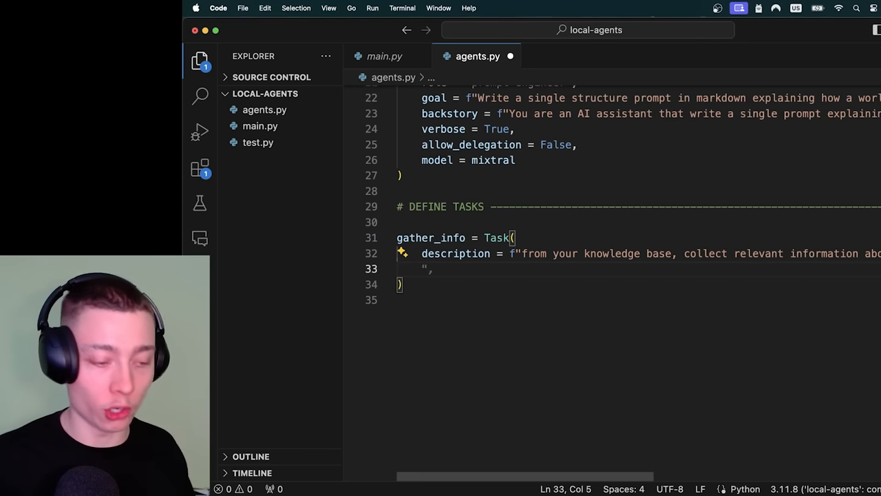
# - Assign agent = research_agent to the gather_info task
pyautogui.write('agent')
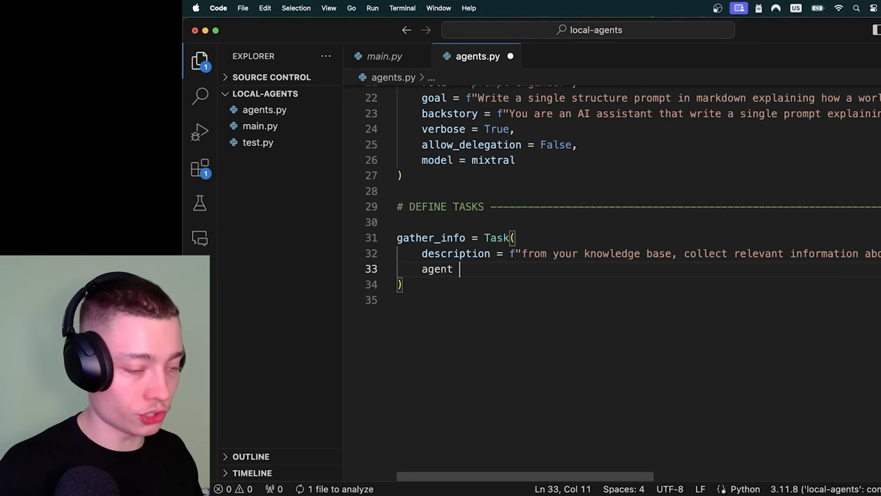
pyautogui.write('= research_agent,')
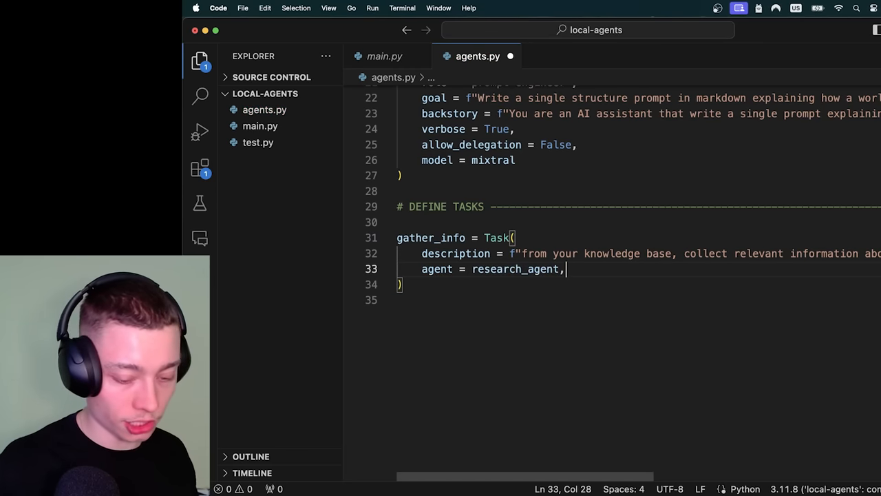
pyautogui.press('Enter')
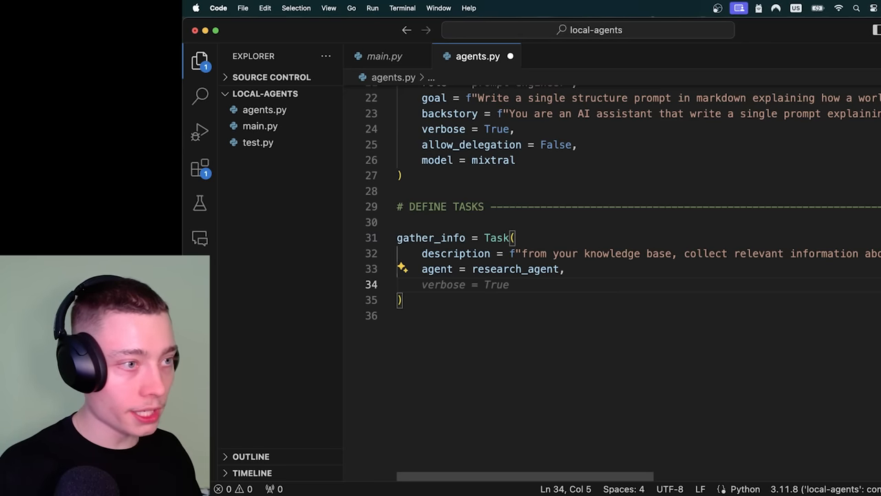
# - Set expected_output to a clear list of key points related to {topic} experts
pyautogui.write('expected_output = f')
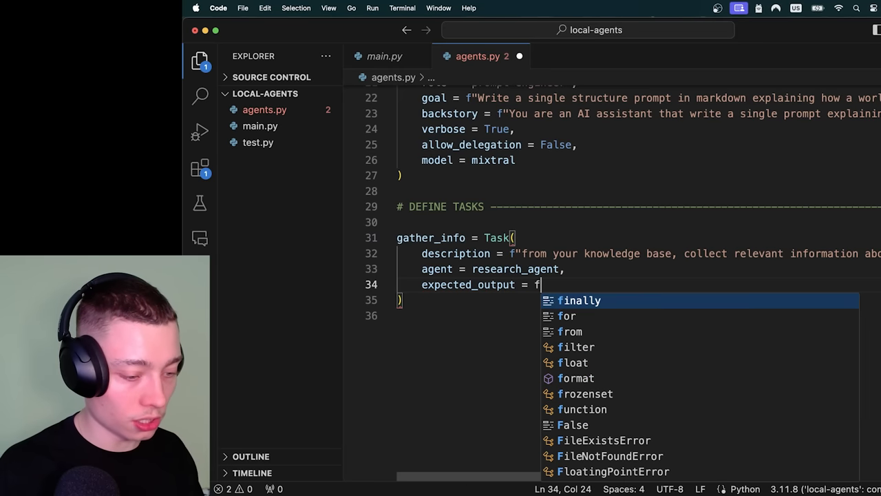
pyautogui.write('"relevant information about {topic} experts and how the')
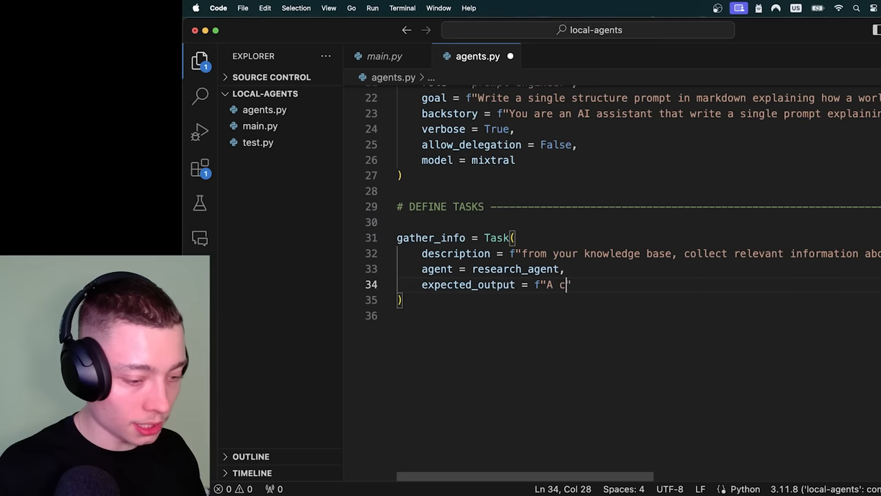
pyautogui.write('lear list of key points related to {topic} experts')
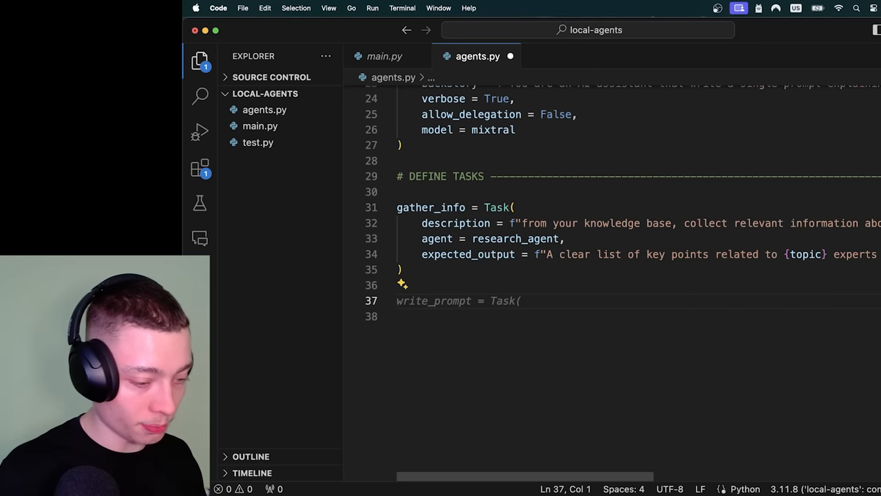
# - Accept the Copilot-suggested write_prompt Task assigned to prompt_agent with a markdown-prompt output
pyautogui.press('Enter')
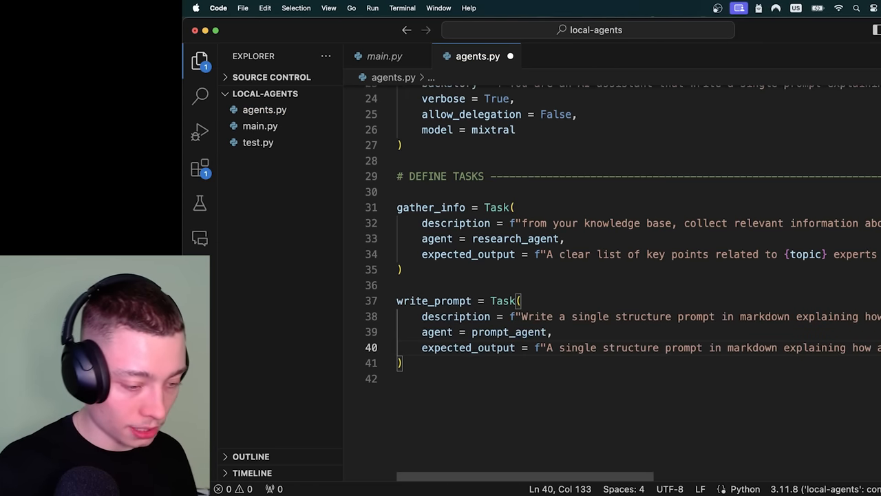
pyautogui.scroll(-3)
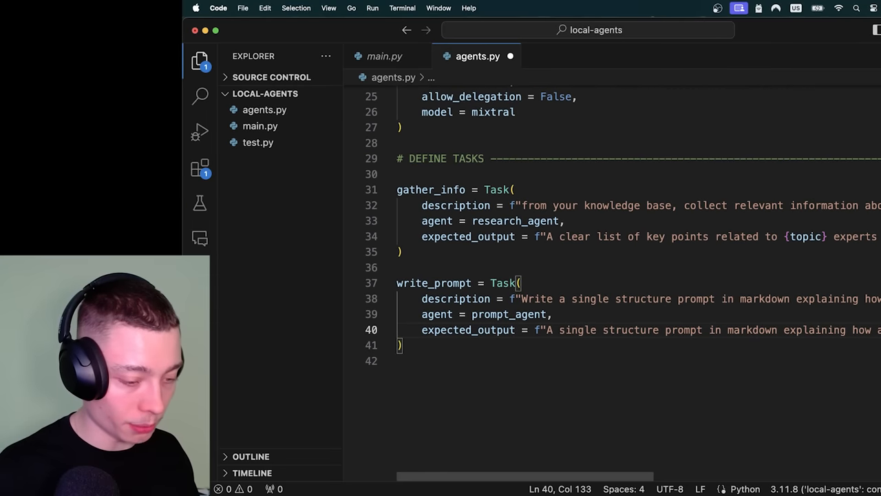
pyautogui.hscroll(3)
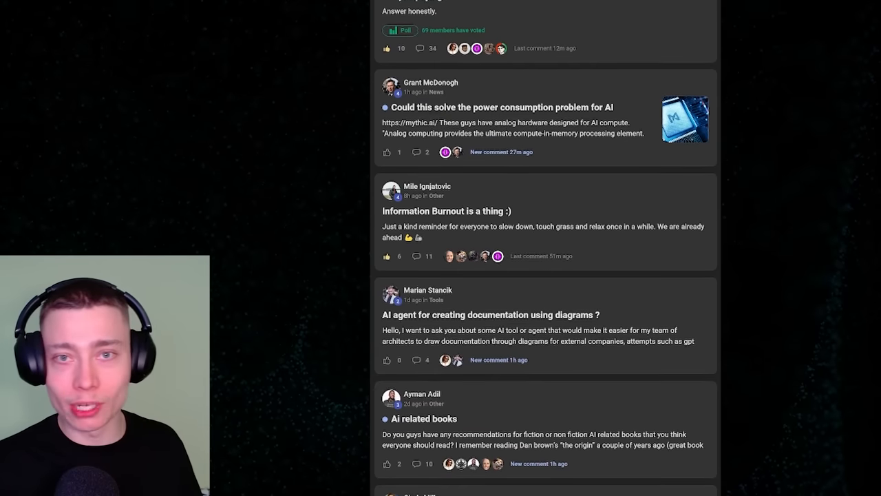
pyautogui.scroll(-3)
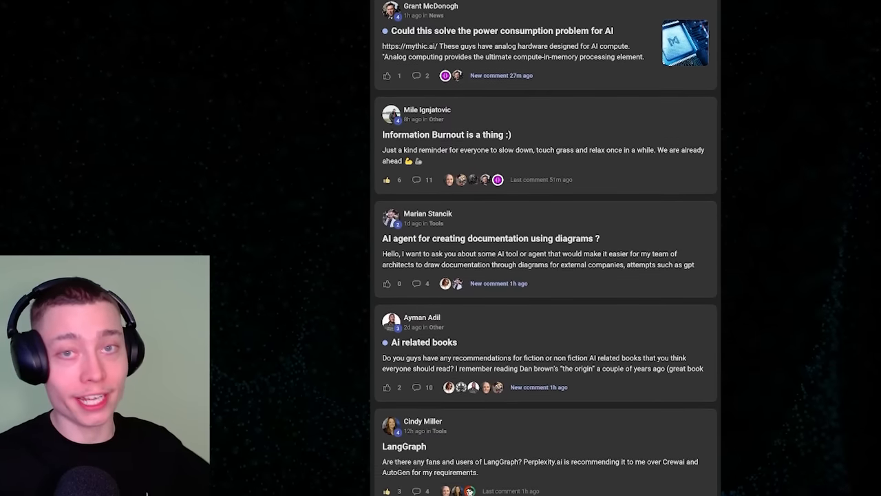
pyautogui.scroll(-3)
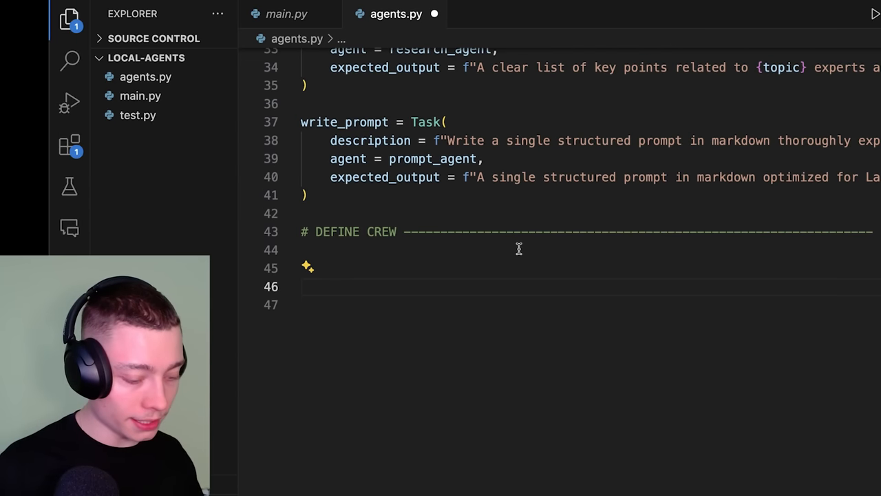
# - Write crew = Crew( with both agents and the gather_info and write_prompt tasks, verbose=2
pyautogui.write('crew = Crew(')
pyautogui.write('tasks = [gather_info, write_prompt],')
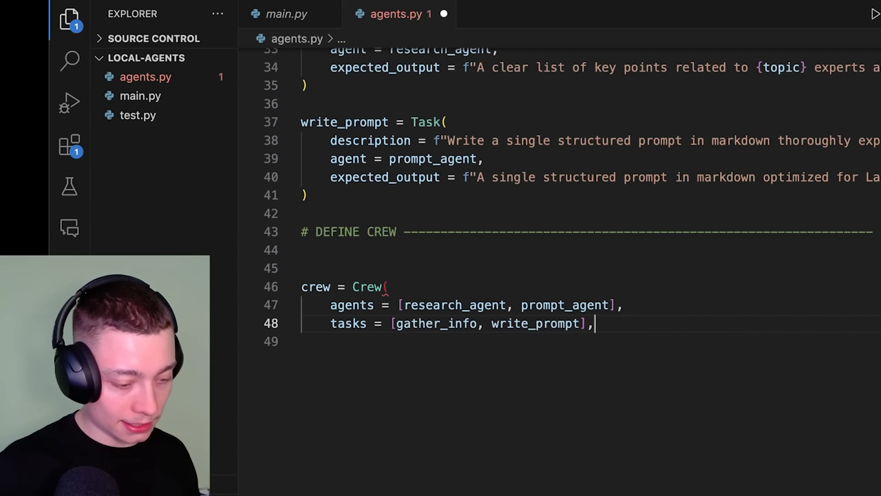
pyautogui.press('Enter')
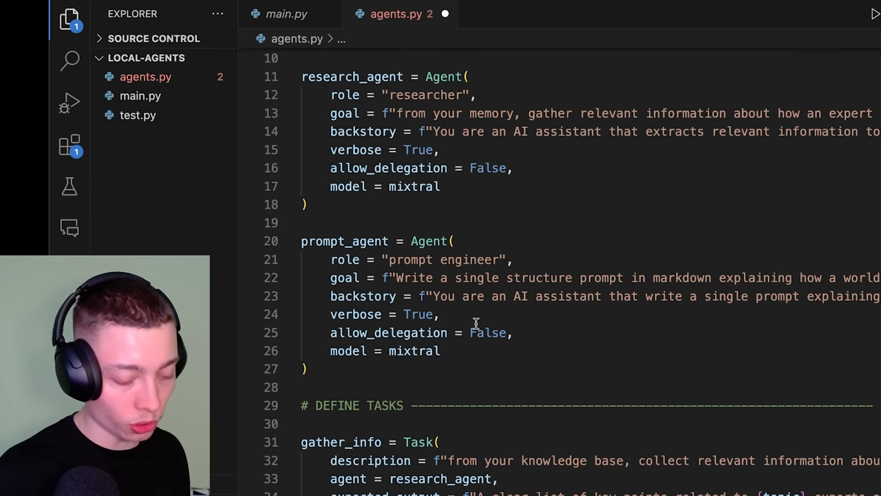
pyautogui.scroll(-3)
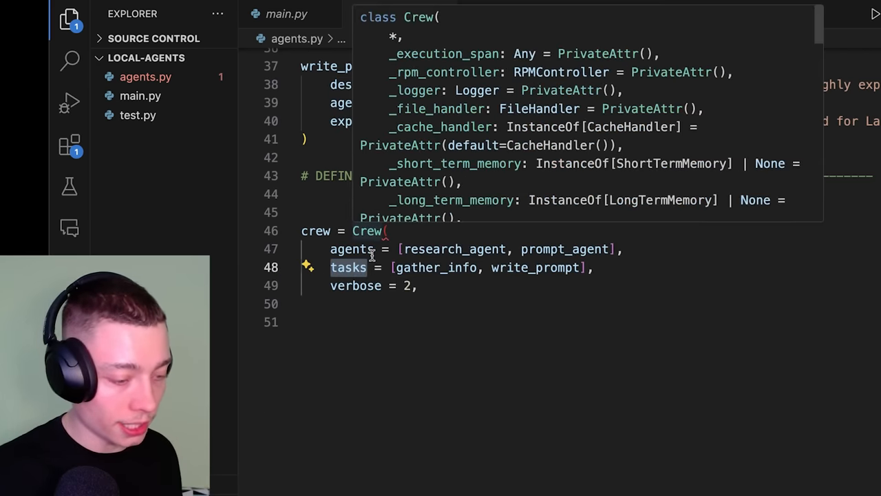
pyautogui.click(482, 289)
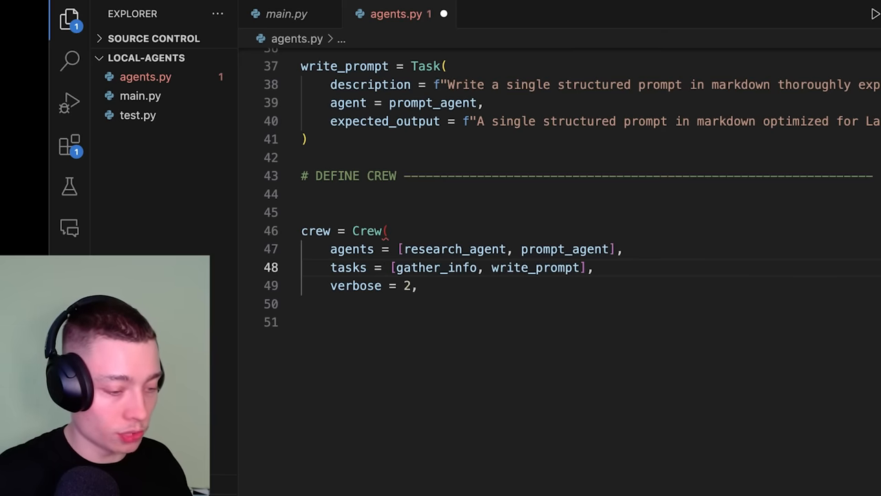
# - Set process = Process.sequential and begin the crew kickoff output assignment
pyautogui.doubleClick(347, 267)
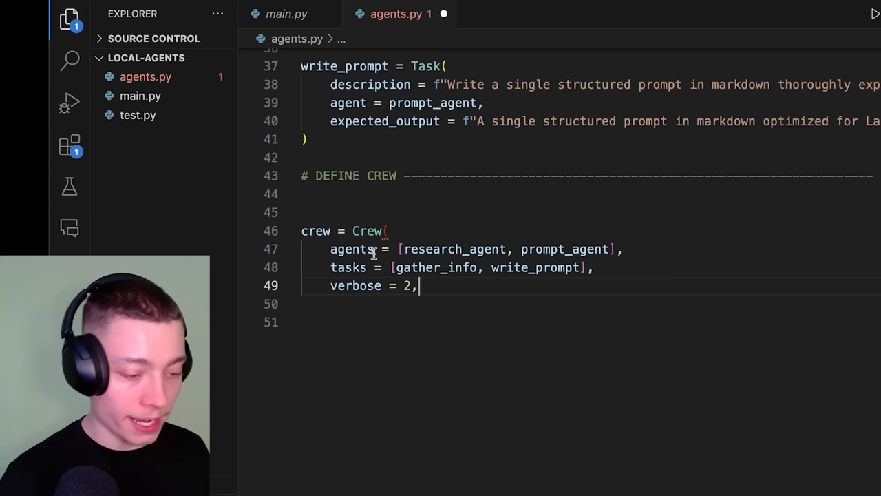
pyautogui.write('process = Process(')
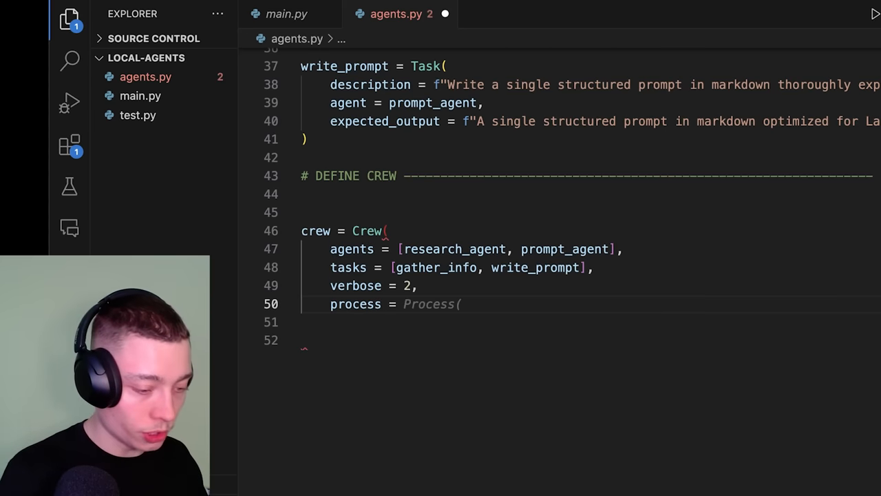
pyautogui.write('.sequential')
pyautogui.write('output =')
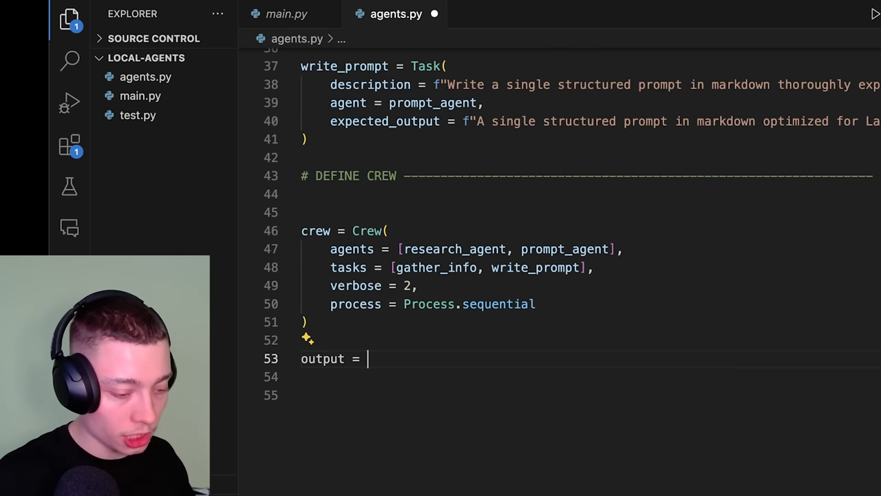
pyautogui.write('crew.kickoff(')
pyautogui.click(587, 377)
pyautogui.write('print(output)')
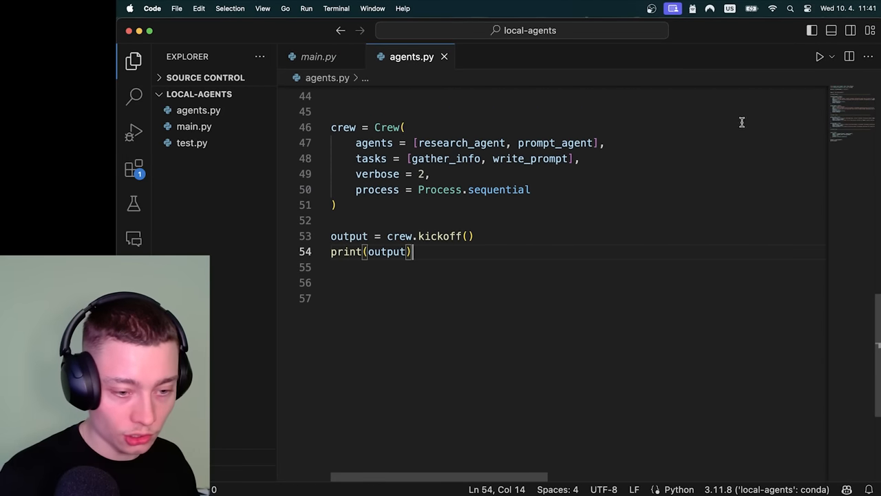
pyautogui.click(821, 57)
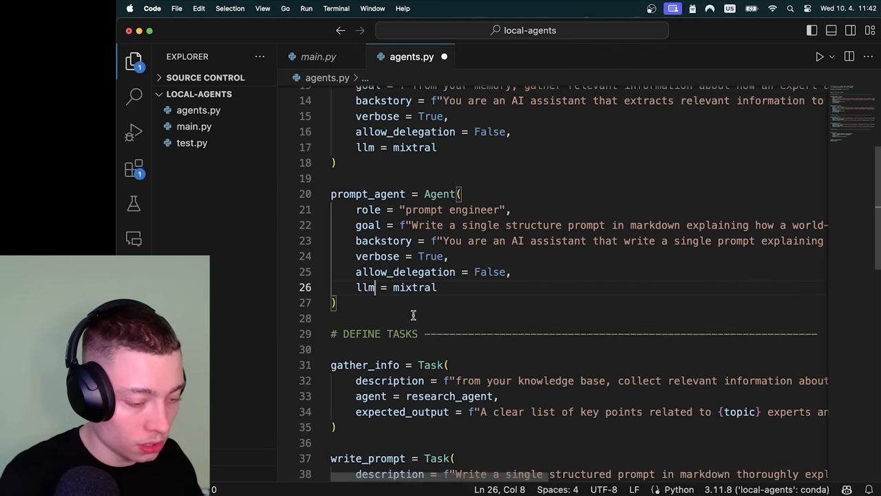
pyautogui.scroll(-3)
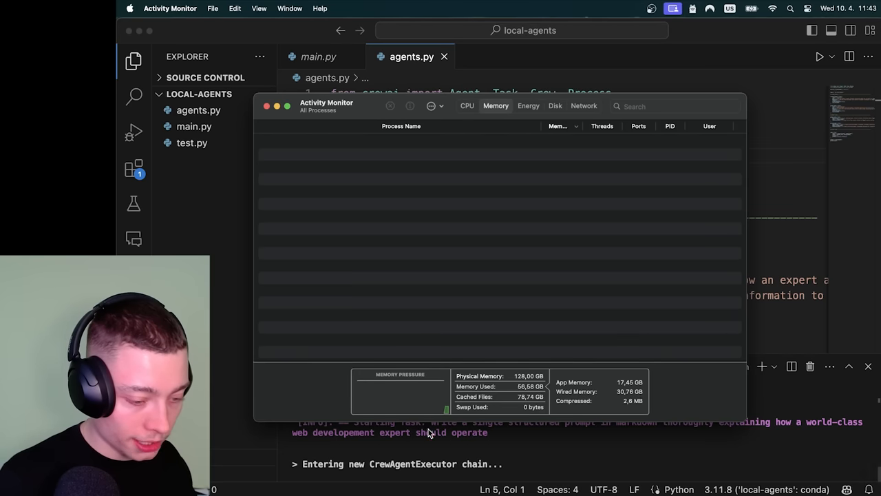
pyautogui.moveTo(601, 380)
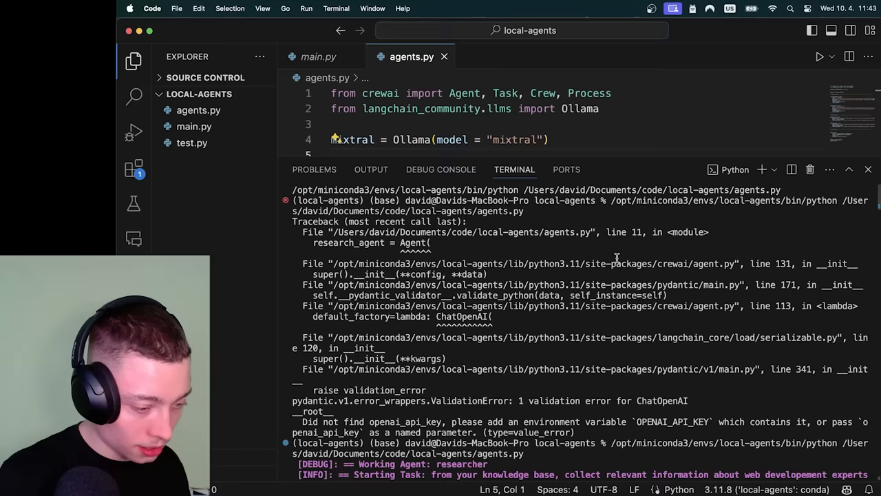
pyautogui.scroll(-3)
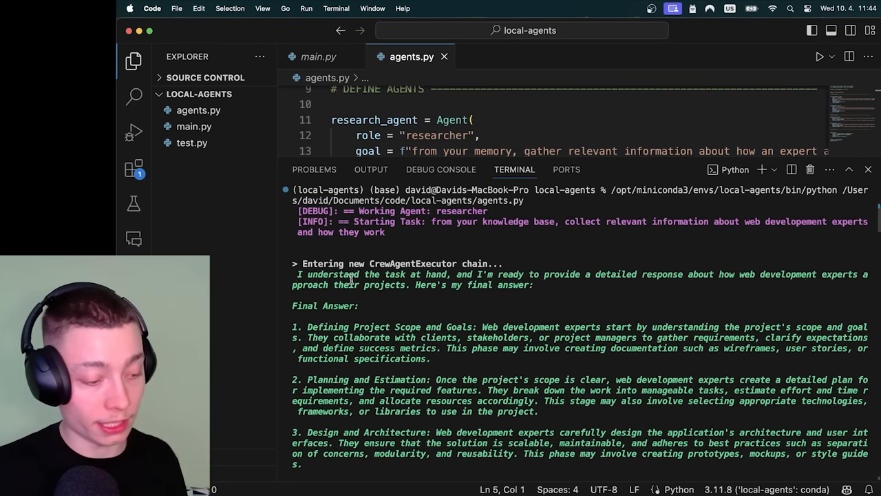
pyautogui.scroll(-3)
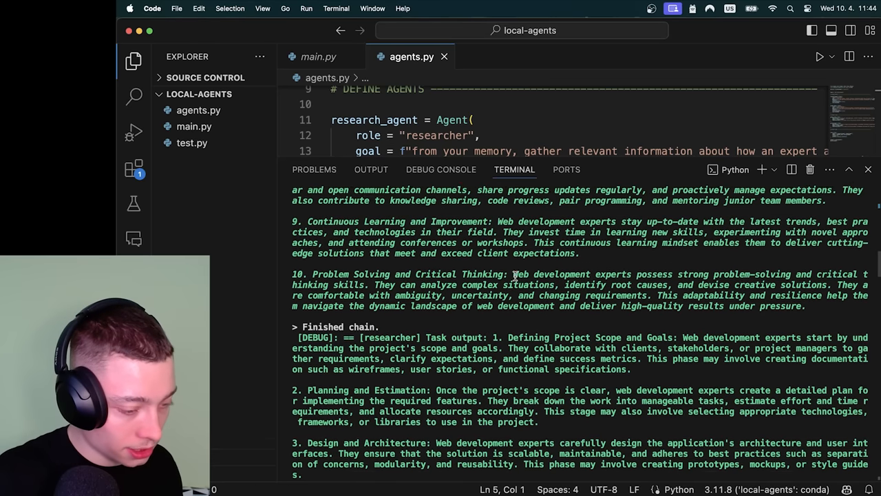
pyautogui.scroll(-3)
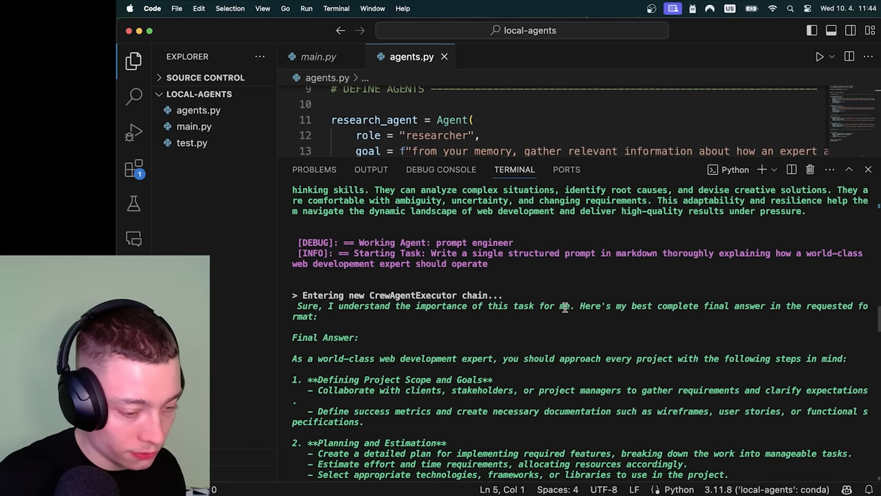
pyautogui.scroll(-3)
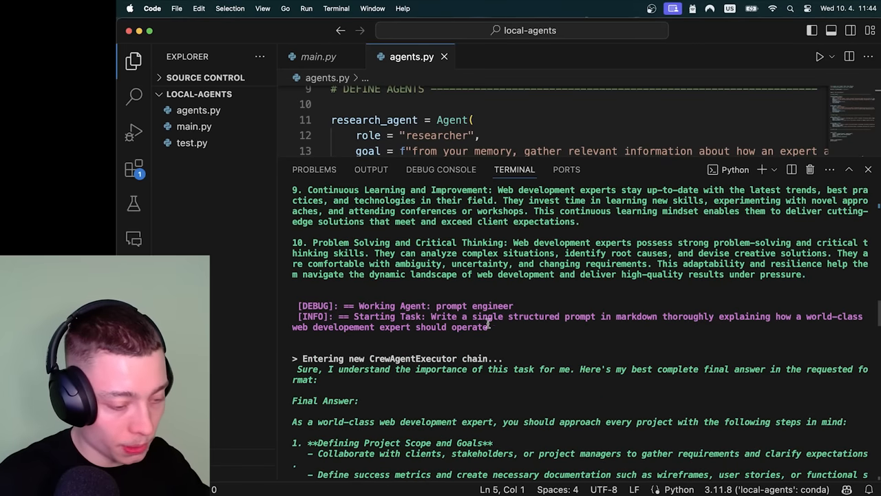
pyautogui.scroll(-3)
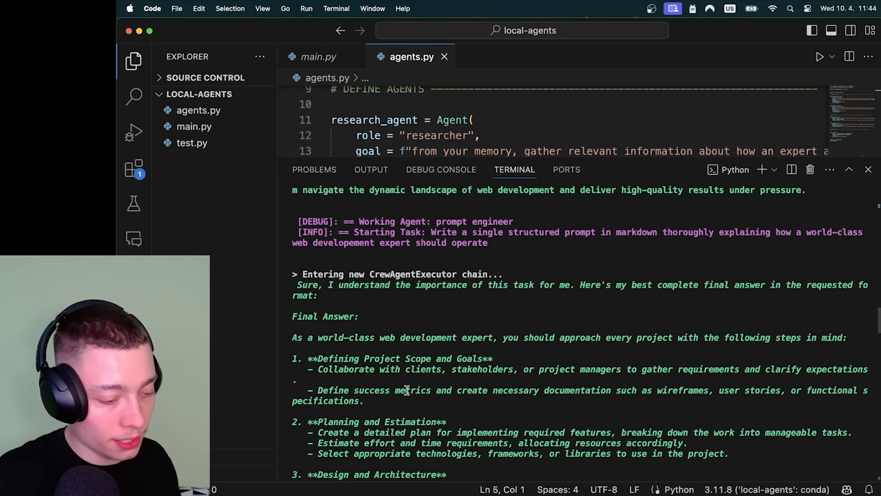
pyautogui.scroll(-3)
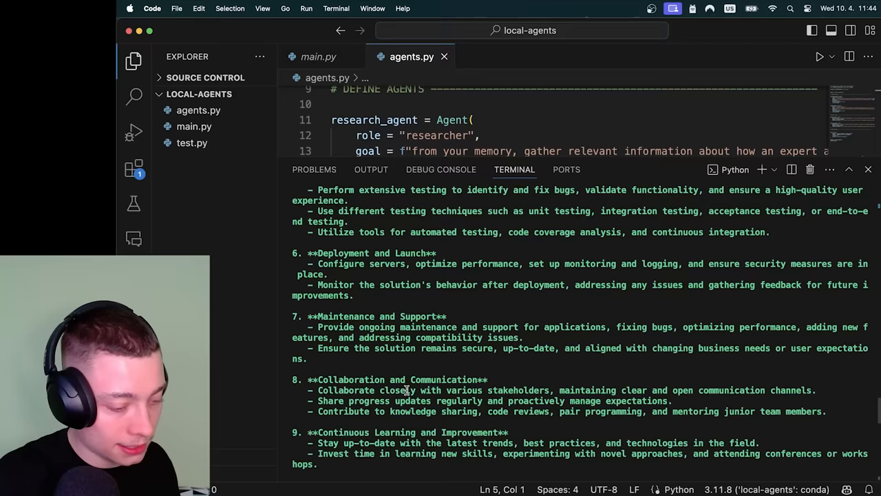
pyautogui.scroll(-3)
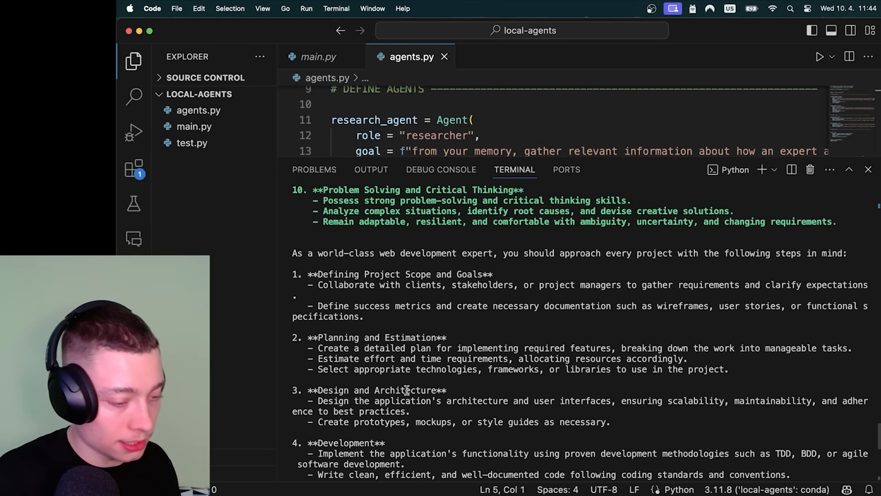
pyautogui.scroll(-3)
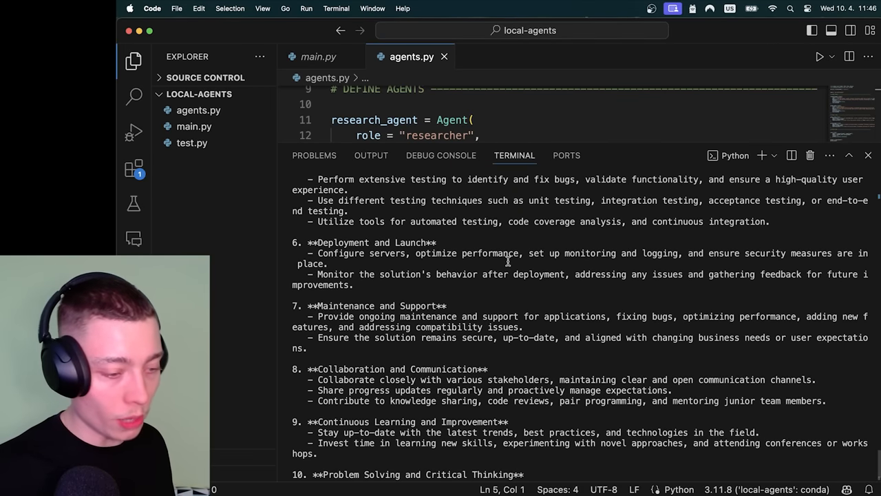
# - Replace the topic string 'web development' on line 7 with 'customer support'
pyautogui.click(868, 154)
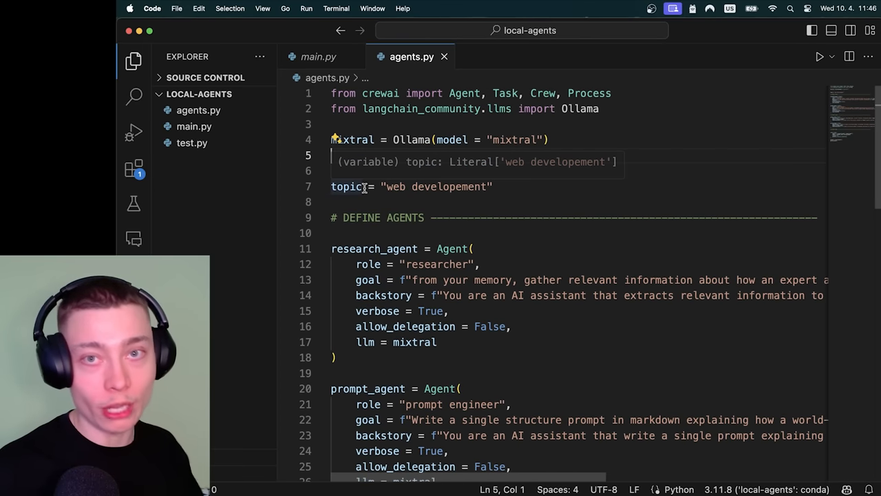
pyautogui.doubleClick(438, 187)
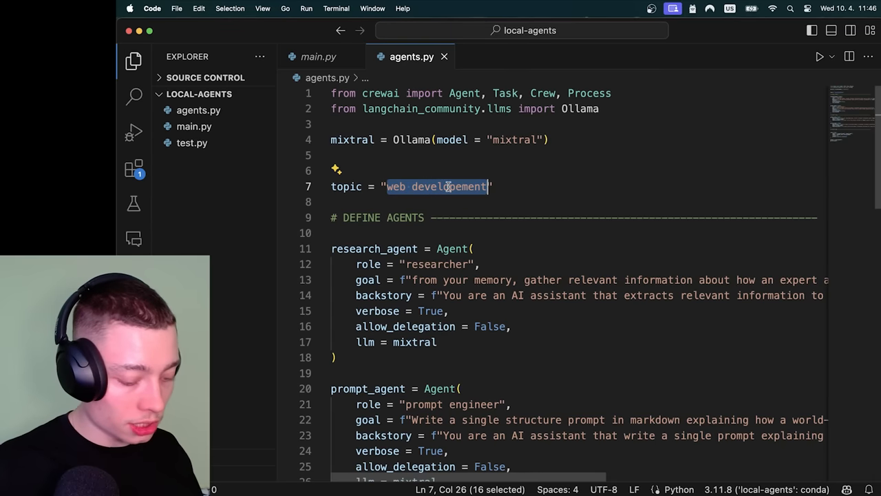
pyautogui.write('customer support')
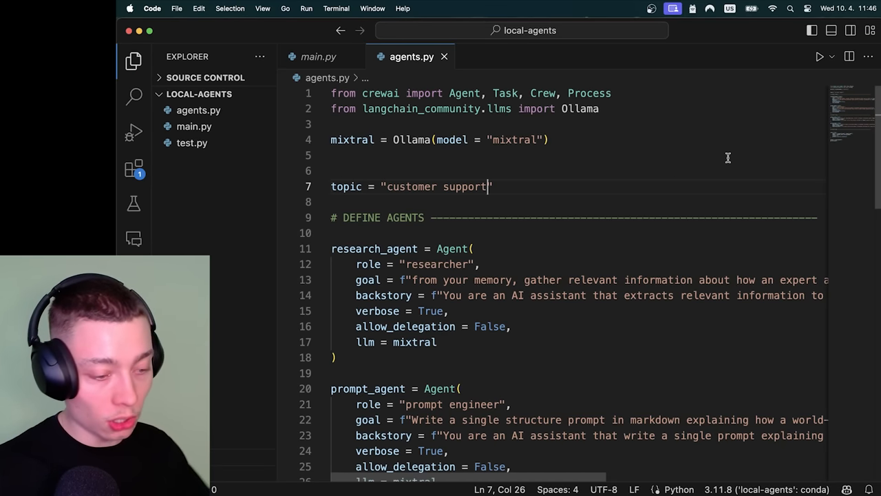
pyautogui.click(820, 56)
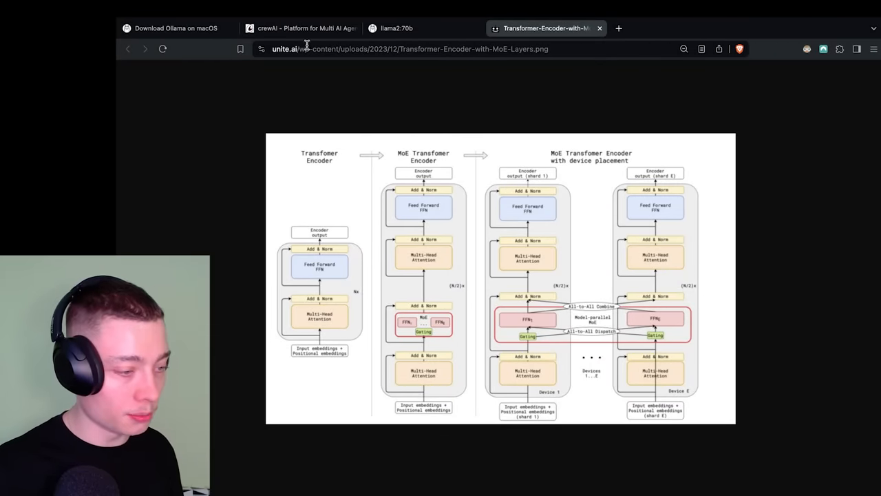
# - Review the mixtral model page, then view the gemma model's 9B parameter details via the Models library
pyautogui.click(392, 28)
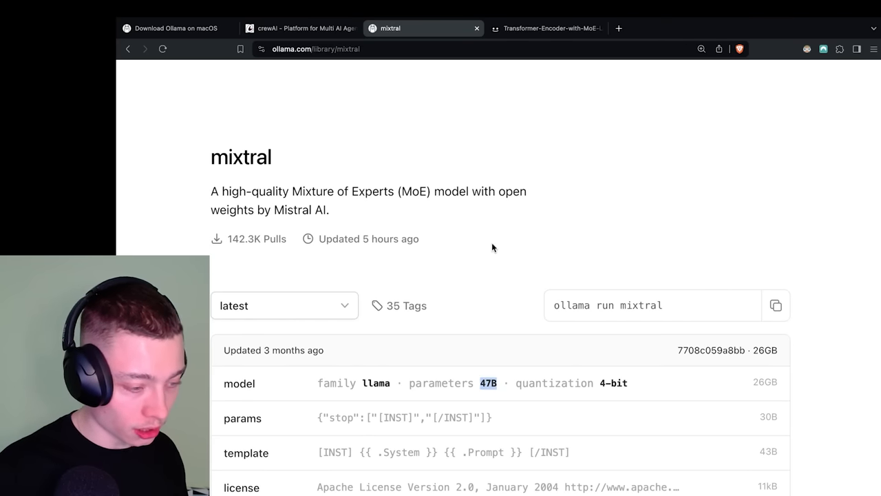
pyautogui.scroll(-3)
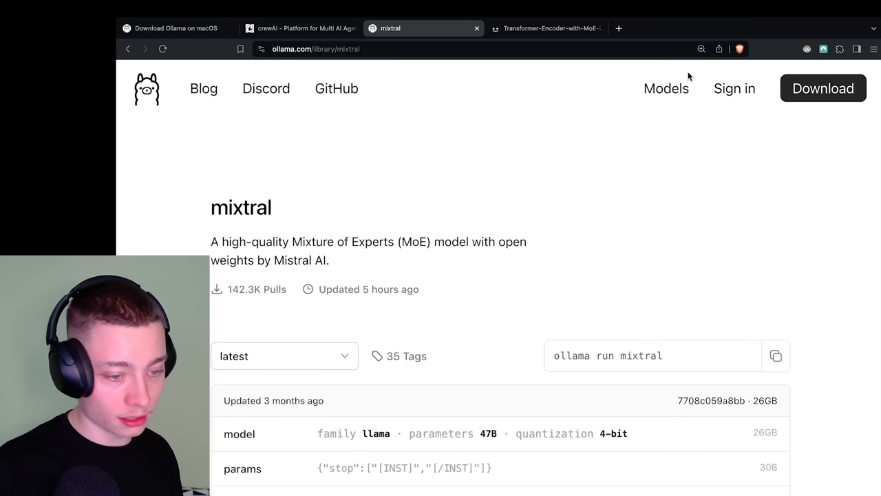
pyautogui.click(666, 88)
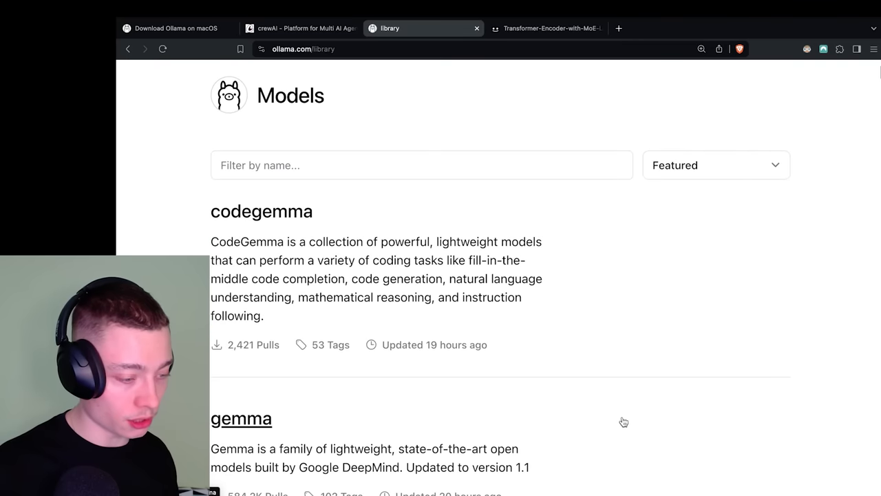
pyautogui.click(242, 419)
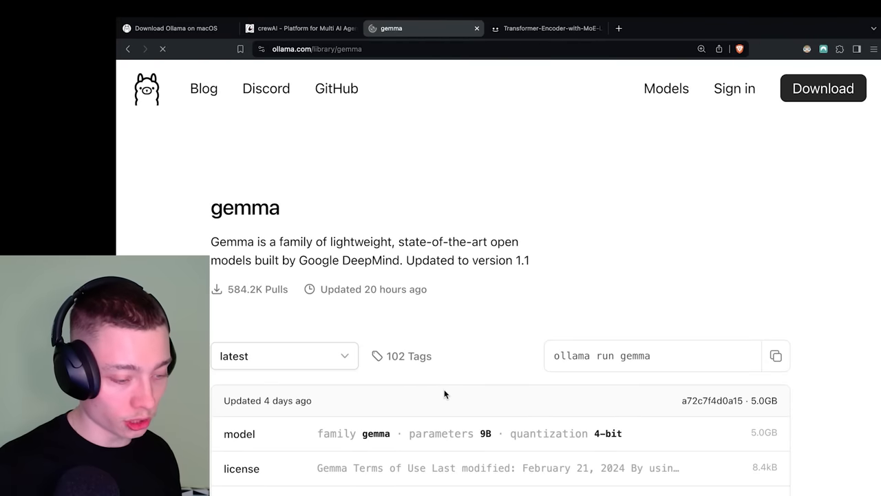
pyautogui.scroll(-3)
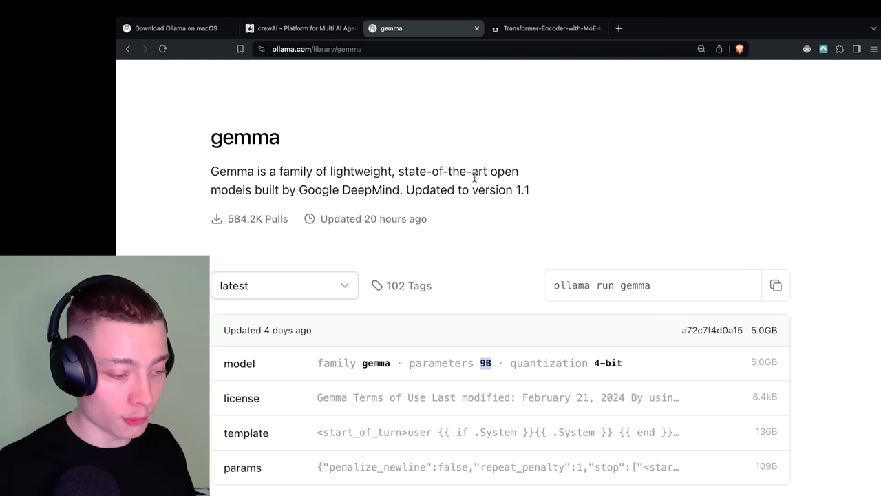
pyautogui.moveTo(494, 202)
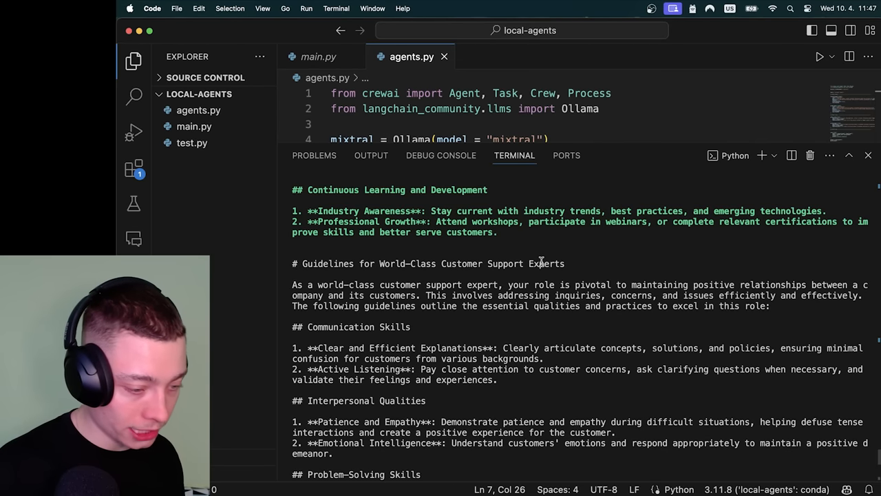
# - Scroll through the generated customer support guidelines, then hide the terminal so agents.py fills the editor
pyautogui.scroll(-3)
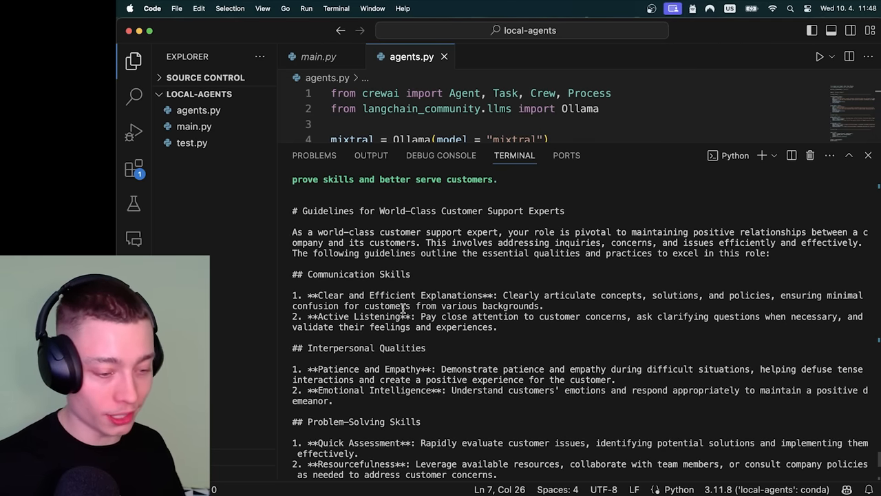
pyautogui.scroll(-3)
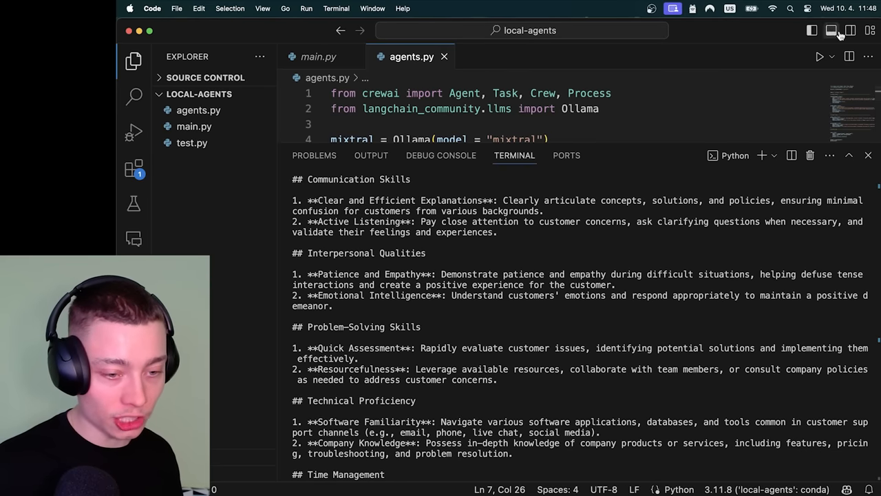
pyautogui.click(867, 154)
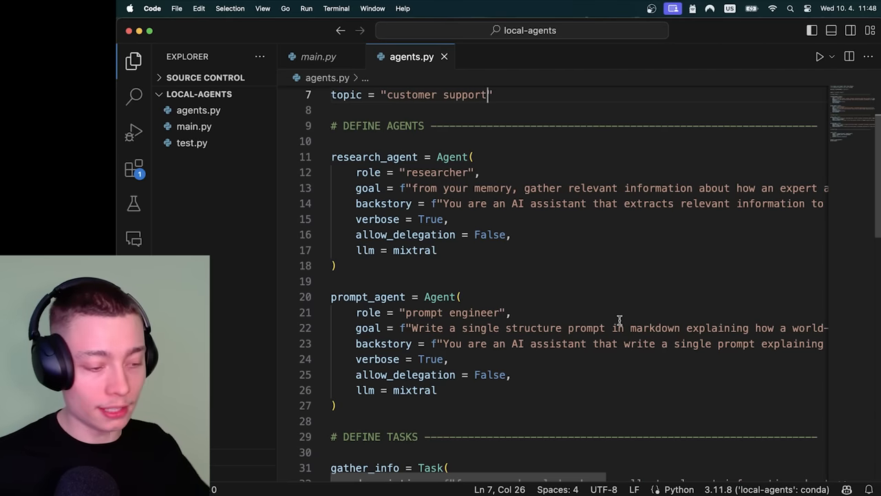
pyautogui.scroll(-3)
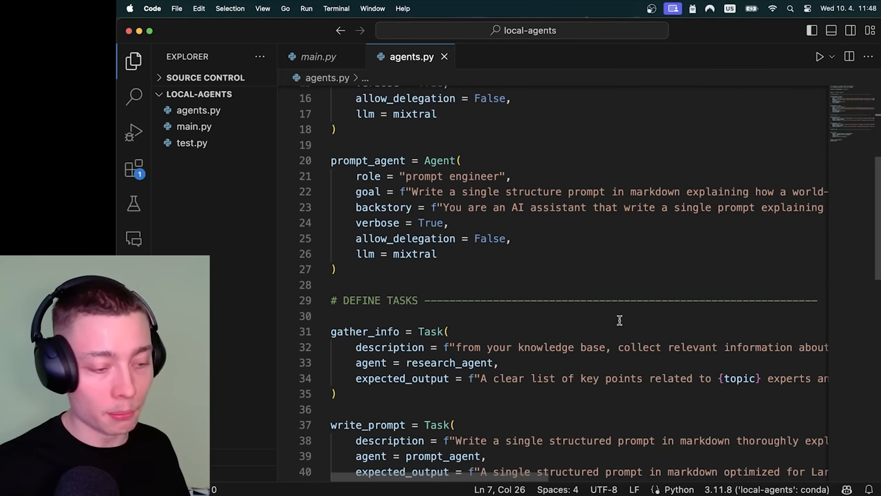
pyautogui.scroll(-3)
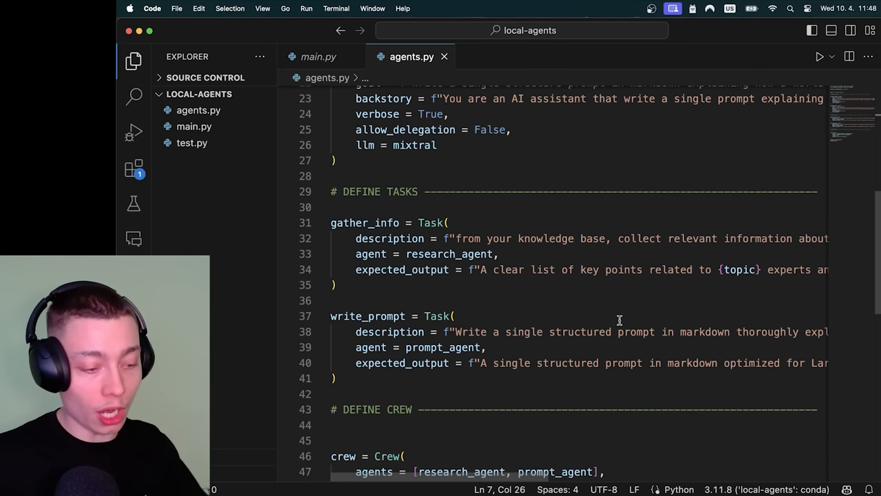
pyautogui.scroll(-3)
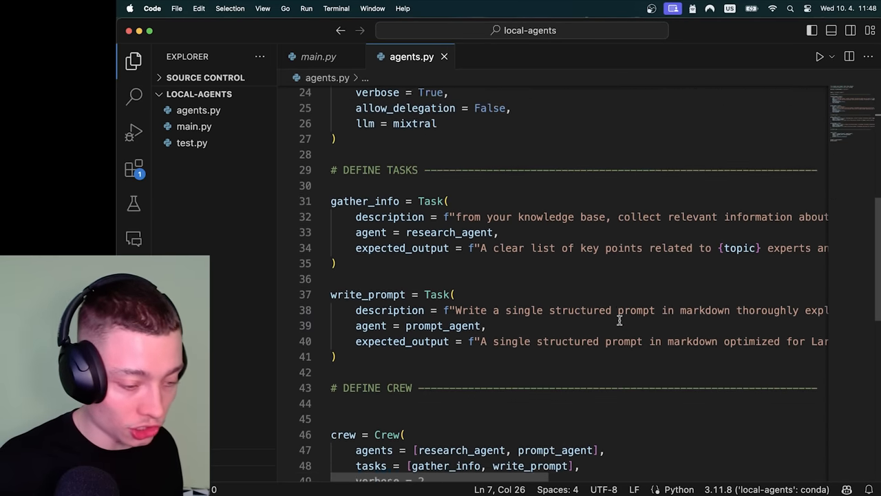
pyautogui.scroll(-3)
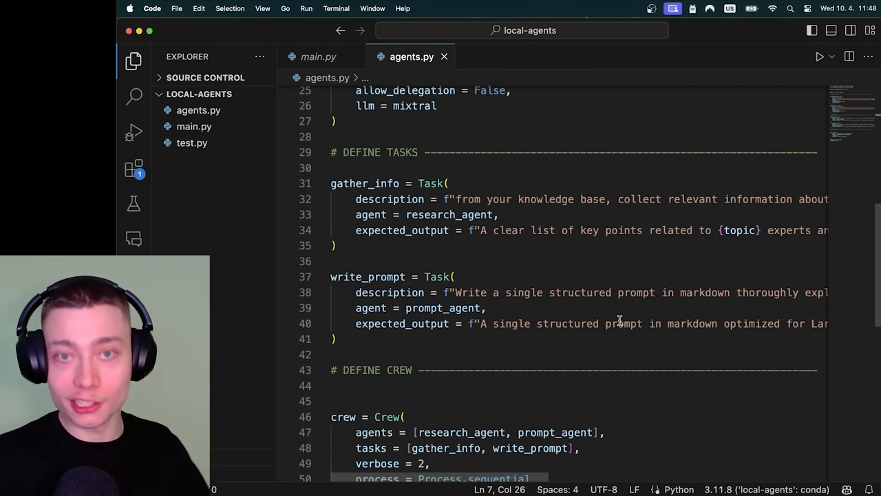
pyautogui.scroll(3)
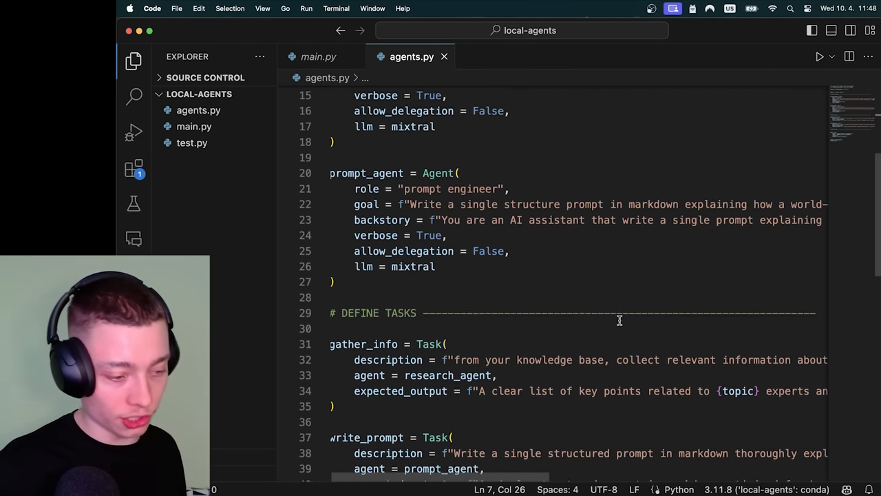
pyautogui.scroll(-3)
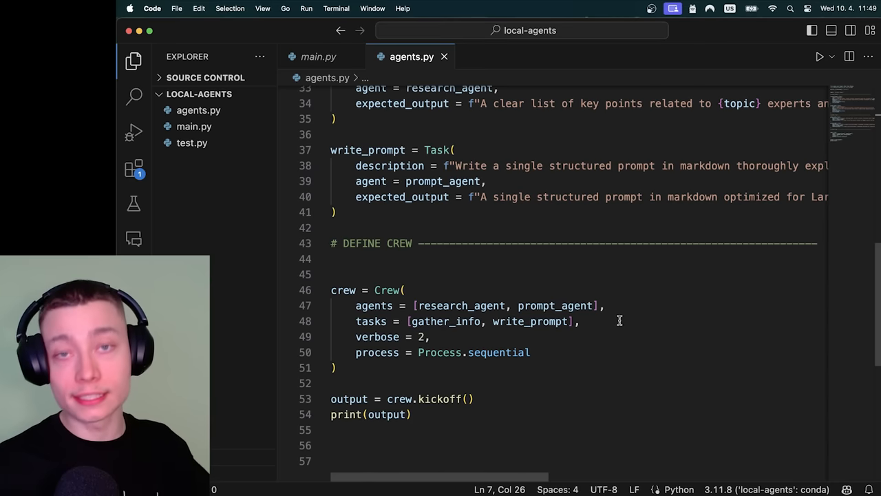